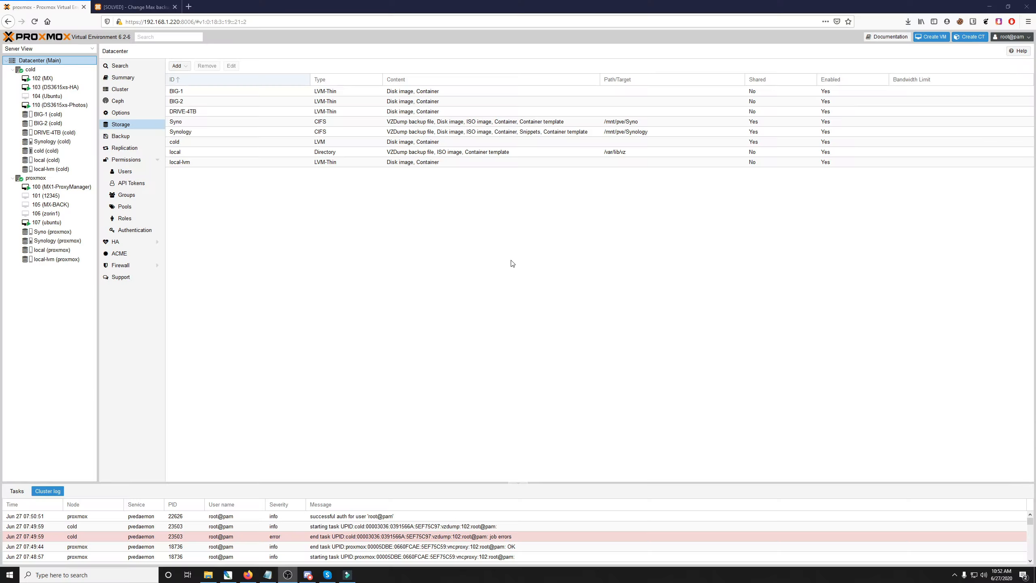
{"action": "mouse_move", "coordinate": [323, 187]}
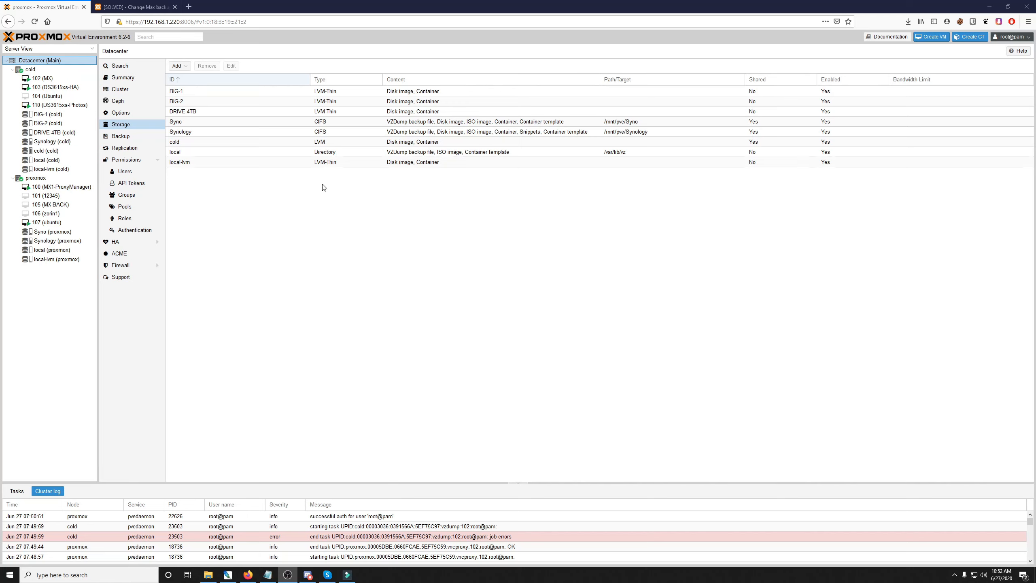
{"action": "mouse_move", "coordinate": [304, 179]}
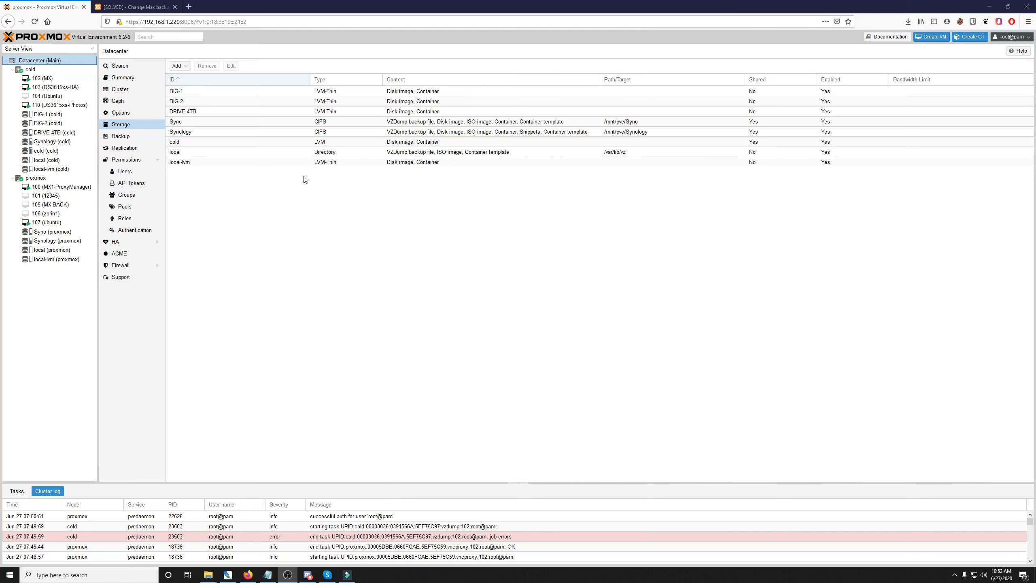
{"action": "mouse_move", "coordinate": [125, 218]}
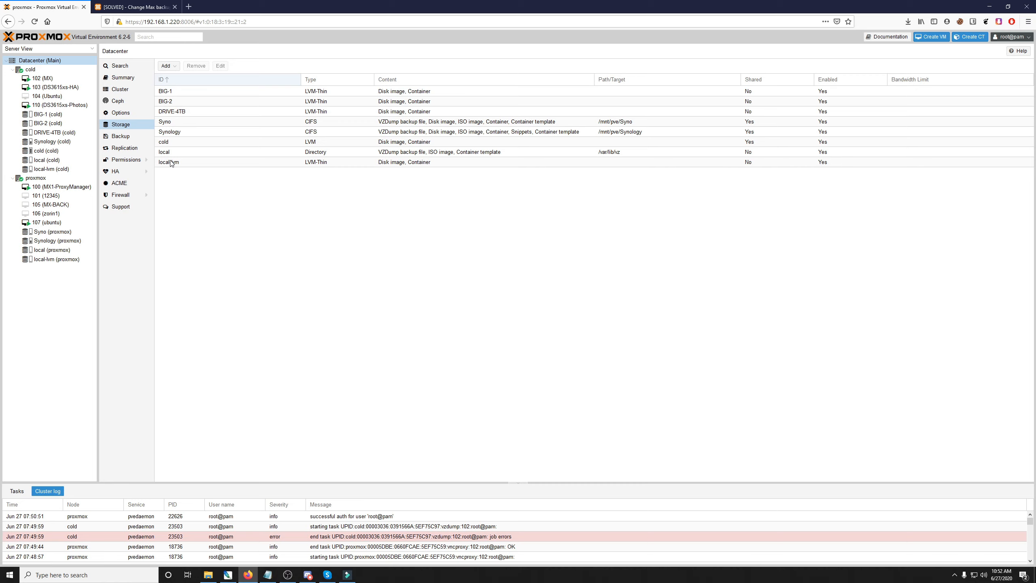
- Run Backup now for VM 102 to Synology, see it fail on the one-backup limit, and close the log
{"action": "left_click", "coordinate": [43, 78]}
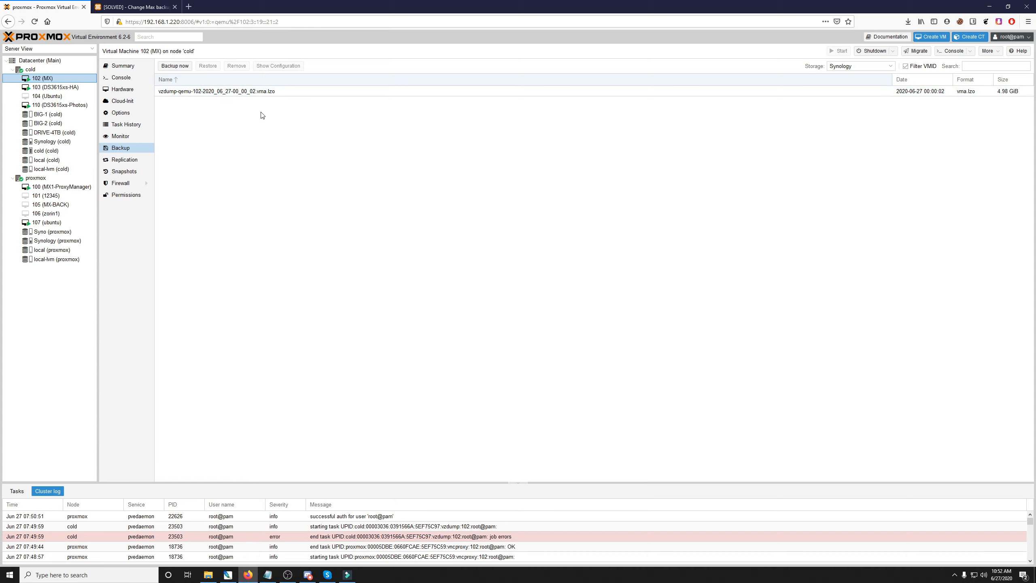
{"action": "mouse_move", "coordinate": [263, 111]}
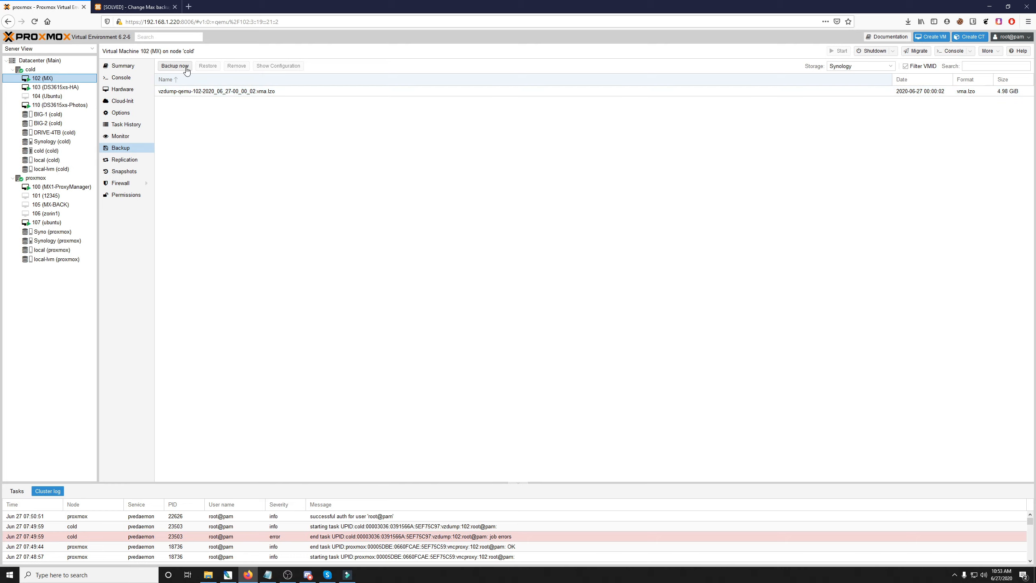
{"action": "left_click", "coordinate": [174, 66]}
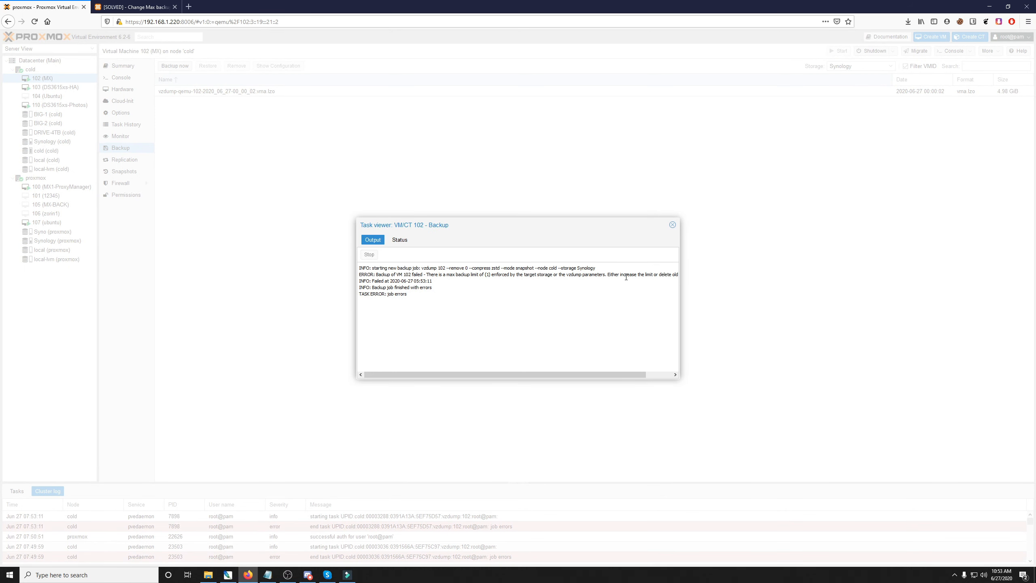
{"action": "mouse_move", "coordinate": [673, 239]}
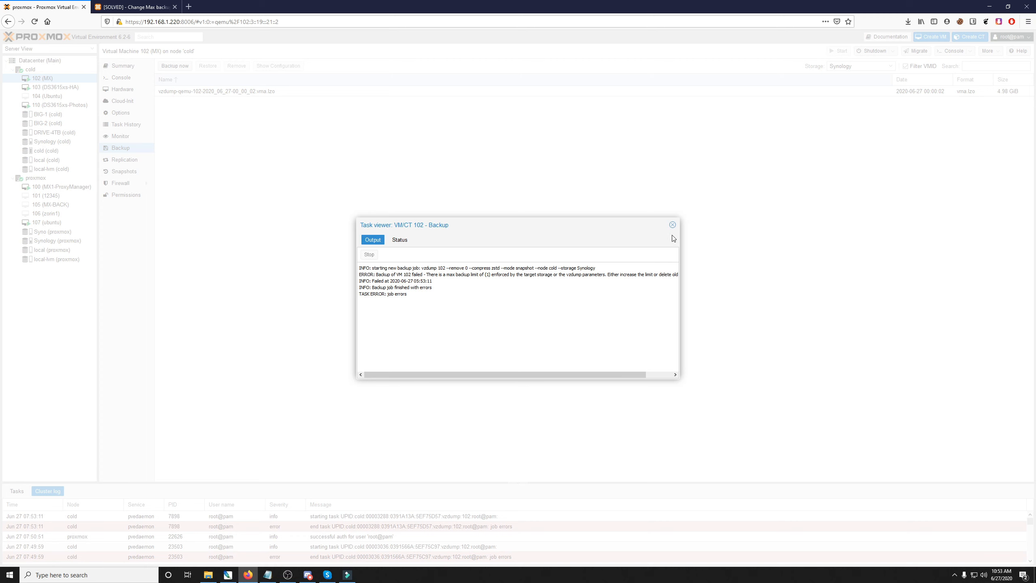
{"action": "left_click", "coordinate": [672, 225]}
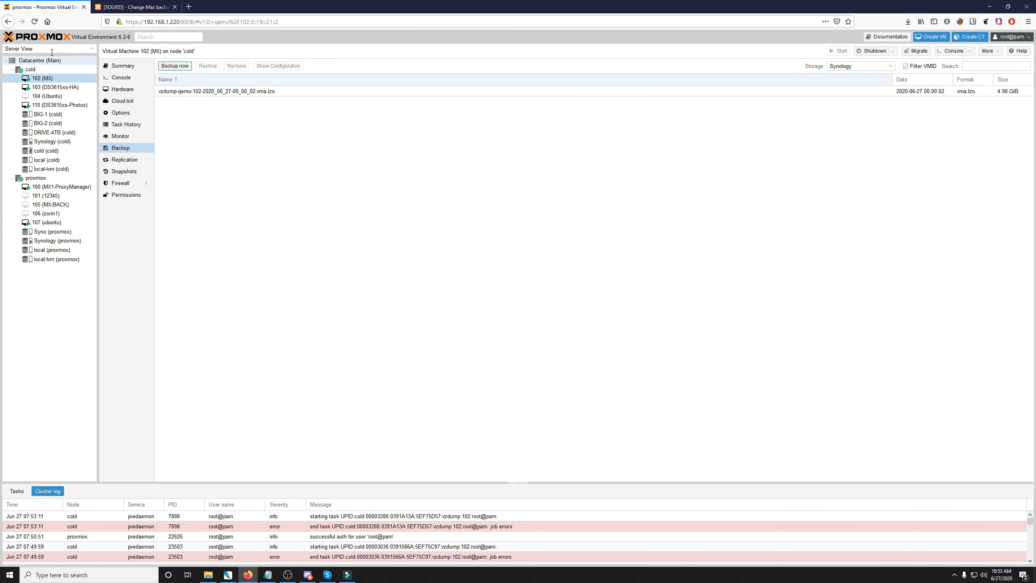
- Edit the Synology storage's Max Backups setting, currently one backup, and save it
{"action": "left_click", "coordinate": [39, 60]}
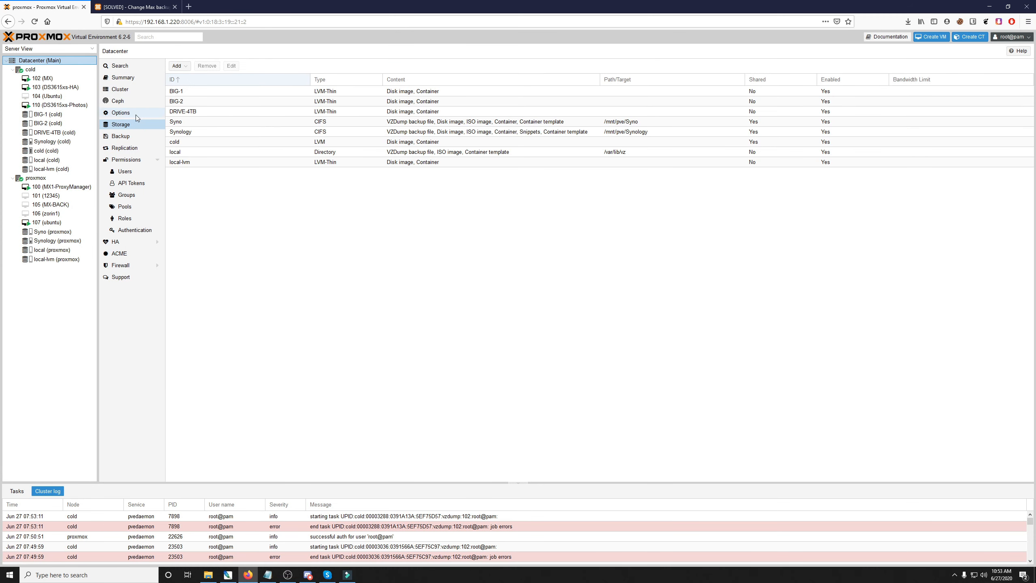
{"action": "left_click", "coordinate": [181, 132]}
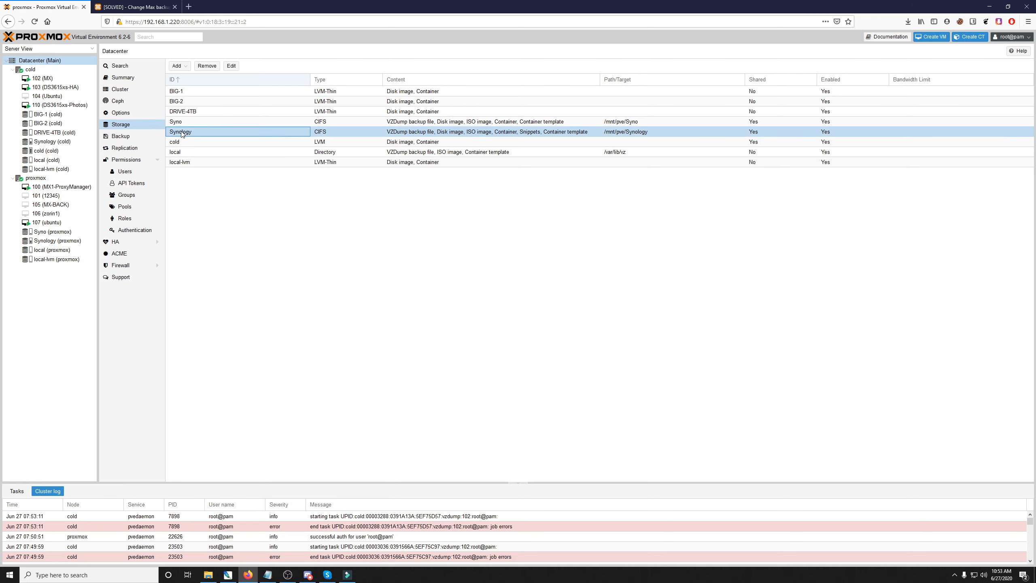
{"action": "left_click", "coordinate": [230, 66]}
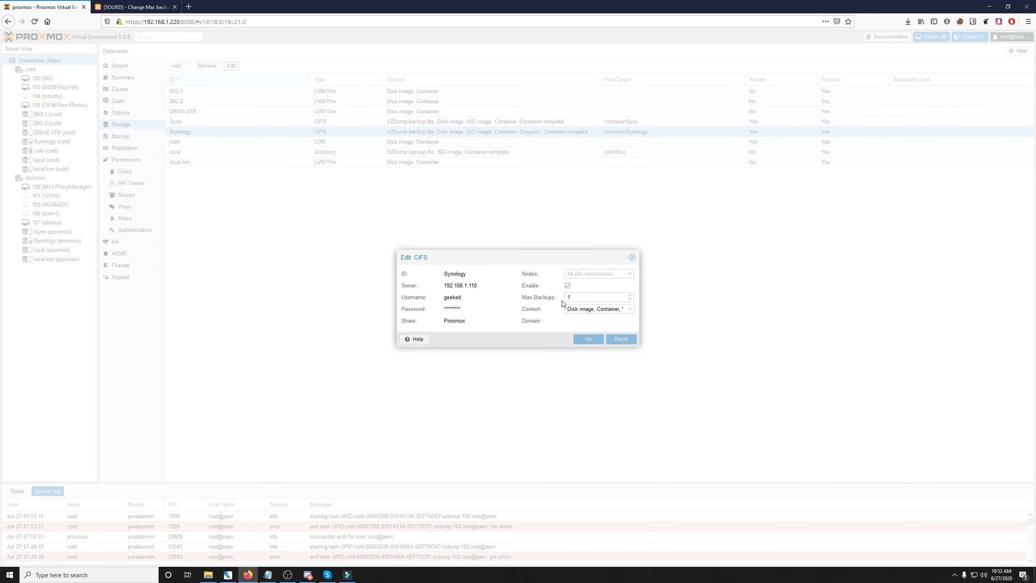
{"action": "left_click", "coordinate": [591, 297]}
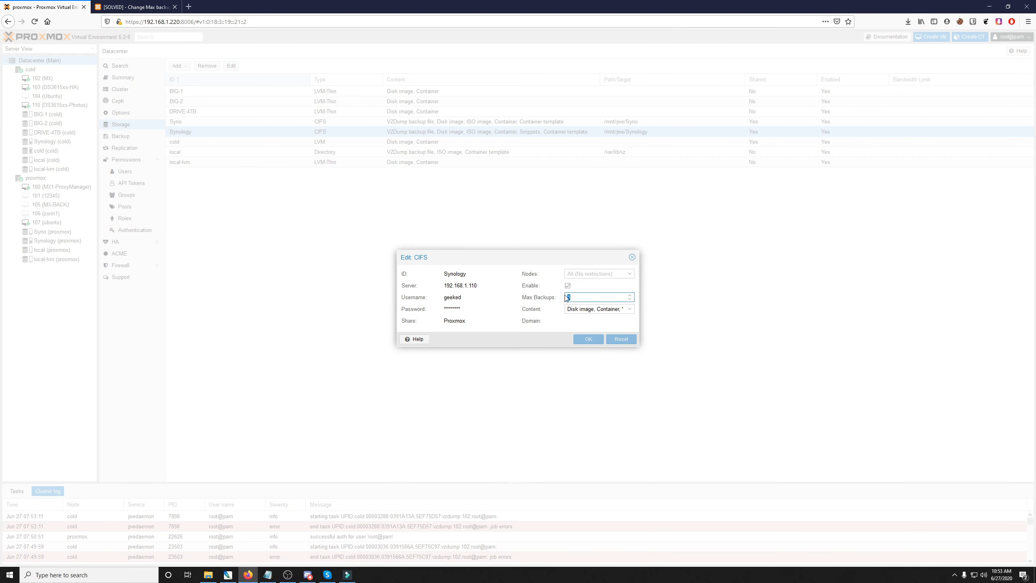
{"action": "left_click", "coordinate": [587, 339]}
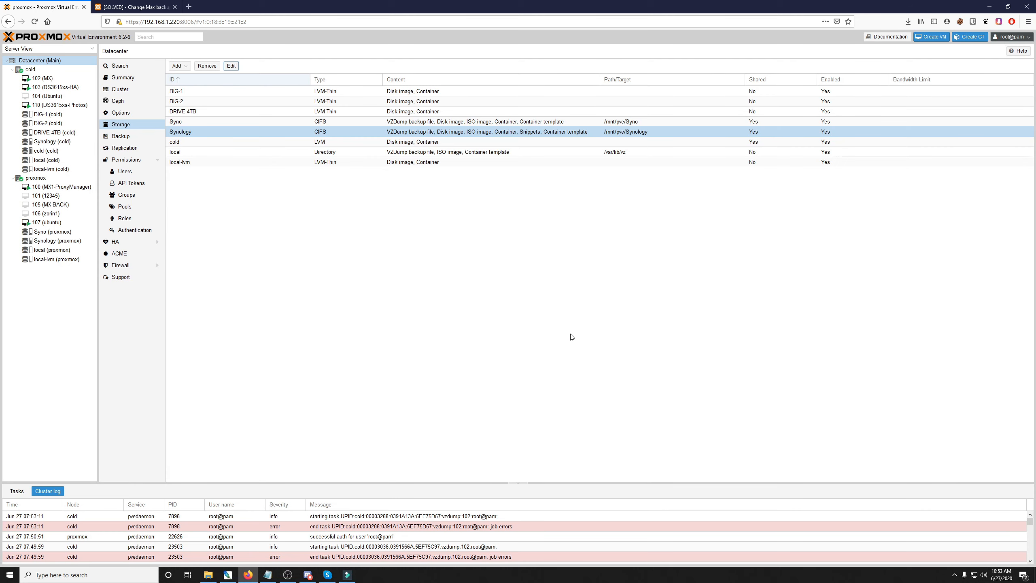
- Start a snapshot-mode backup of VM 102 to Synology, then select its existing backup file
{"action": "left_click", "coordinate": [40, 79]}
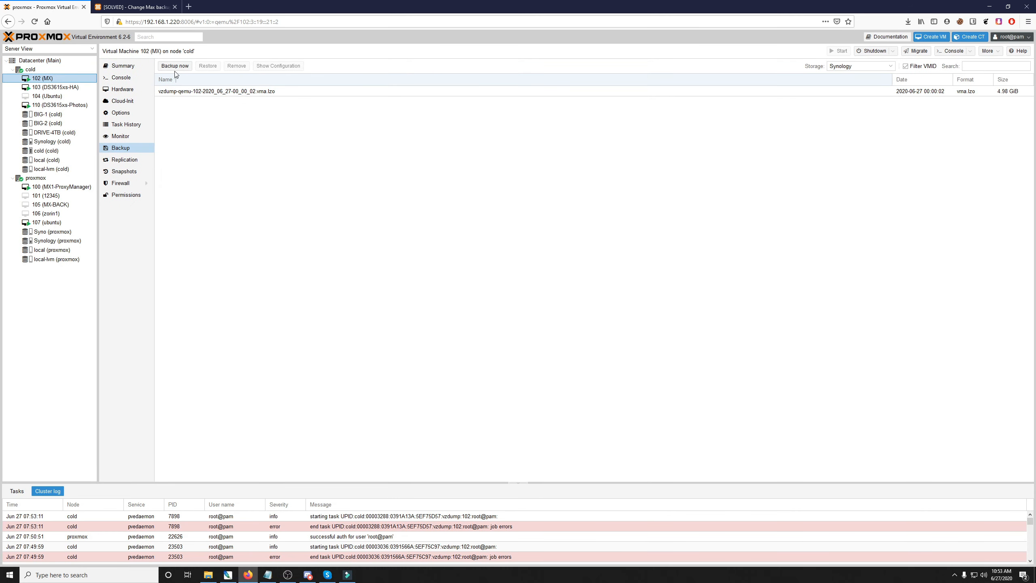
{"action": "left_click", "coordinate": [175, 65]}
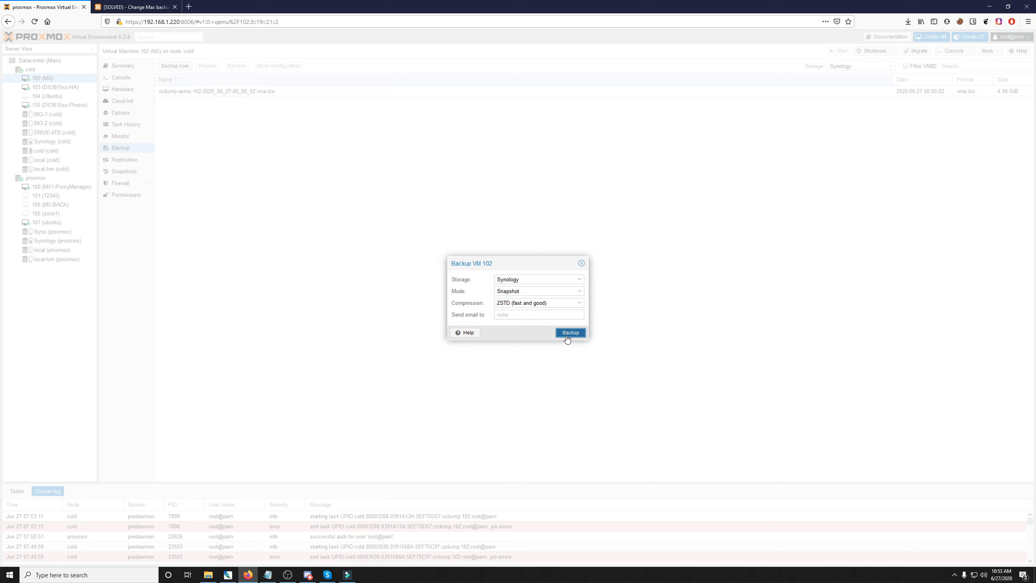
{"action": "left_click", "coordinate": [569, 333]}
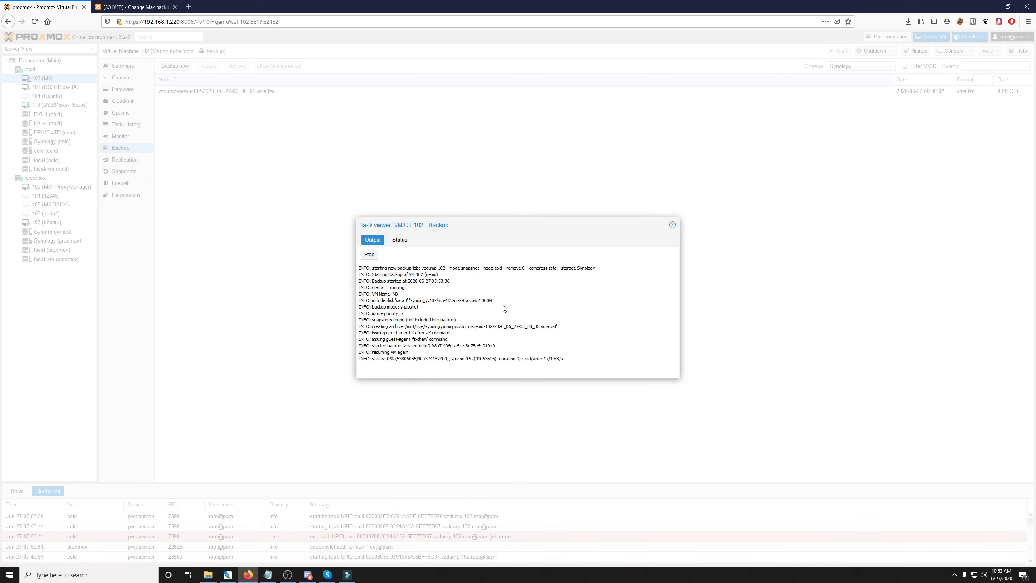
{"action": "mouse_move", "coordinate": [673, 224]}
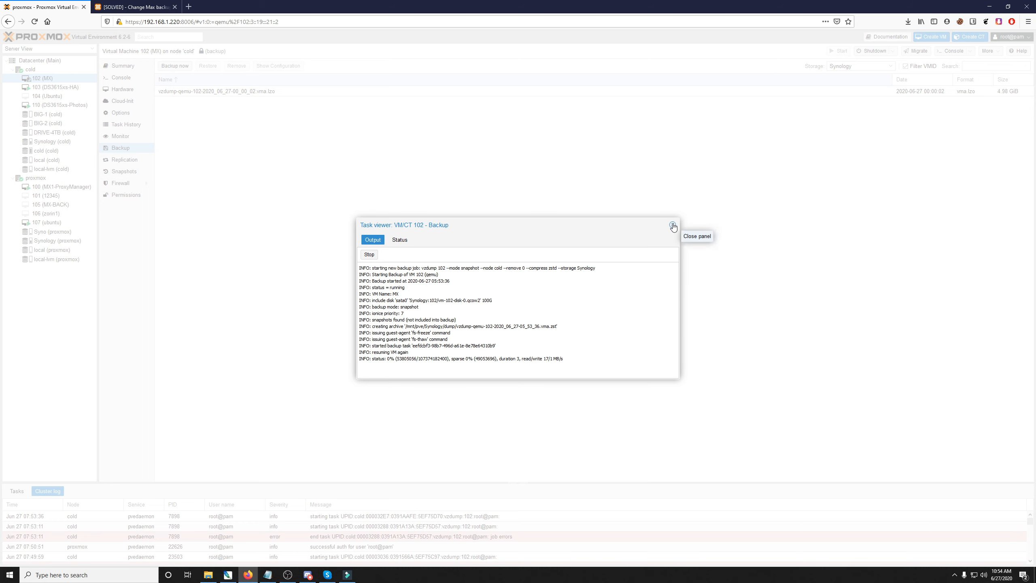
{"action": "left_click", "coordinate": [672, 224]}
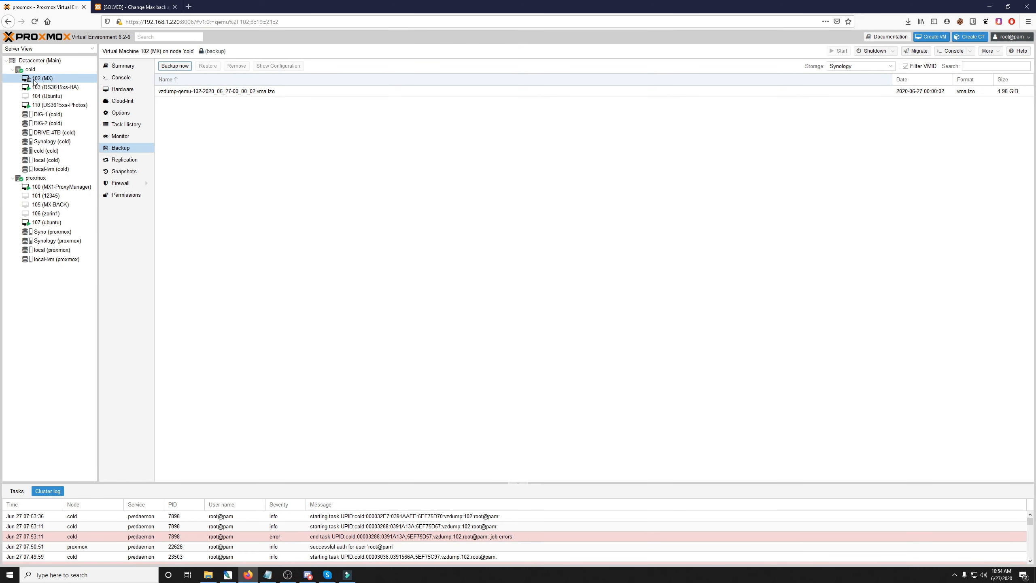
{"action": "mouse_move", "coordinate": [47, 88]}
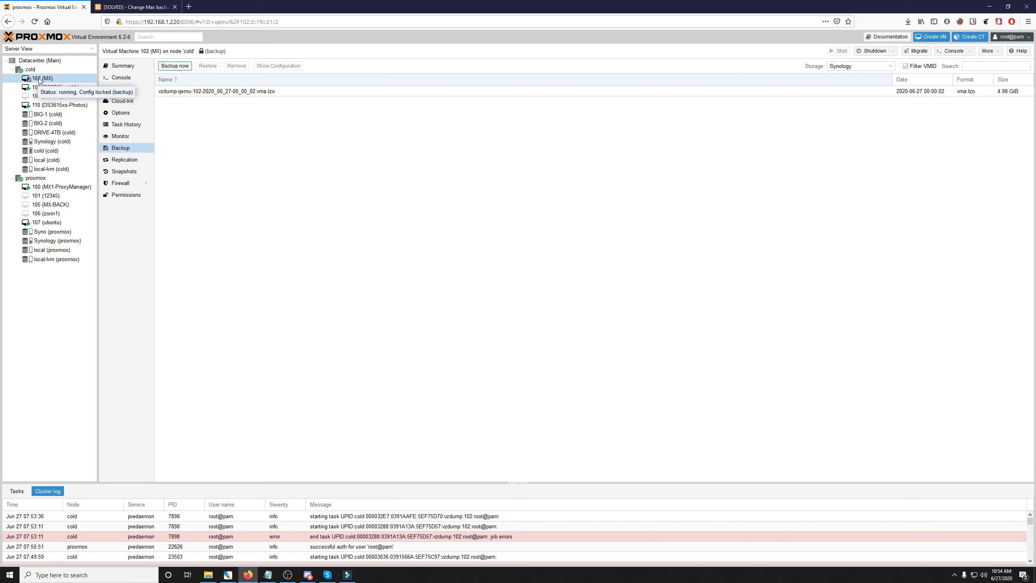
{"action": "mouse_move", "coordinate": [461, 193]}
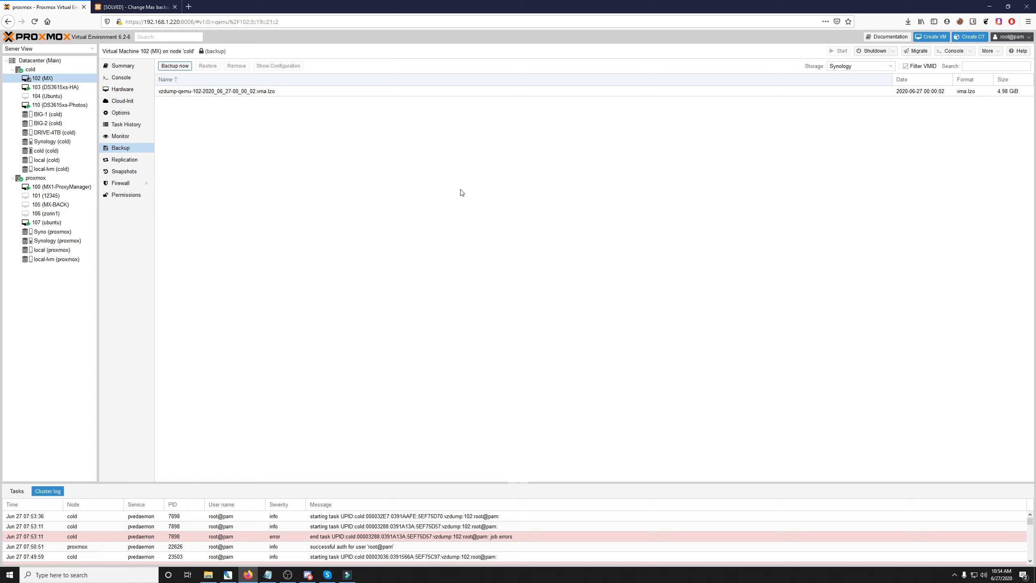
{"action": "mouse_move", "coordinate": [354, 177]}
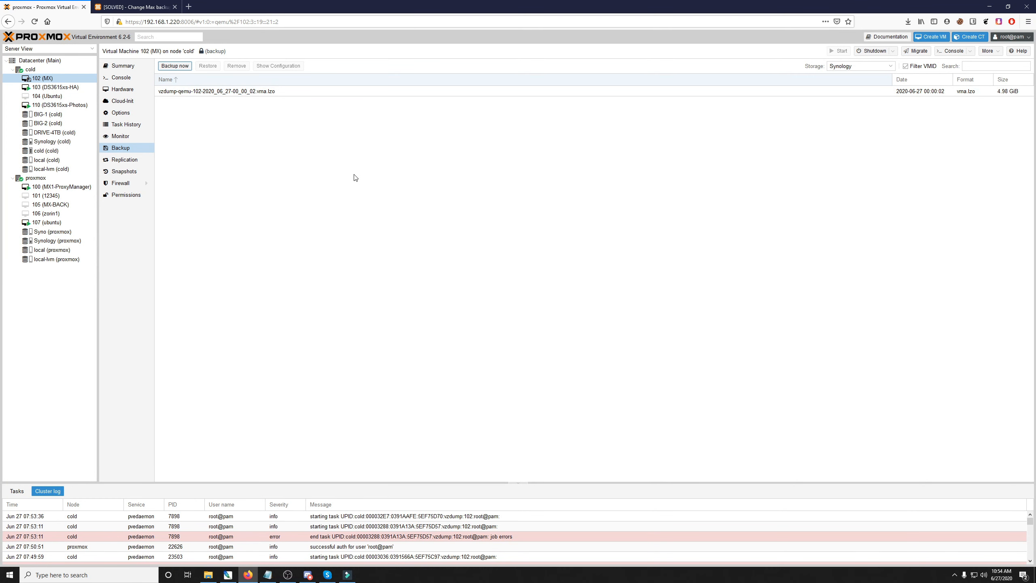
{"action": "left_click", "coordinate": [215, 92]}
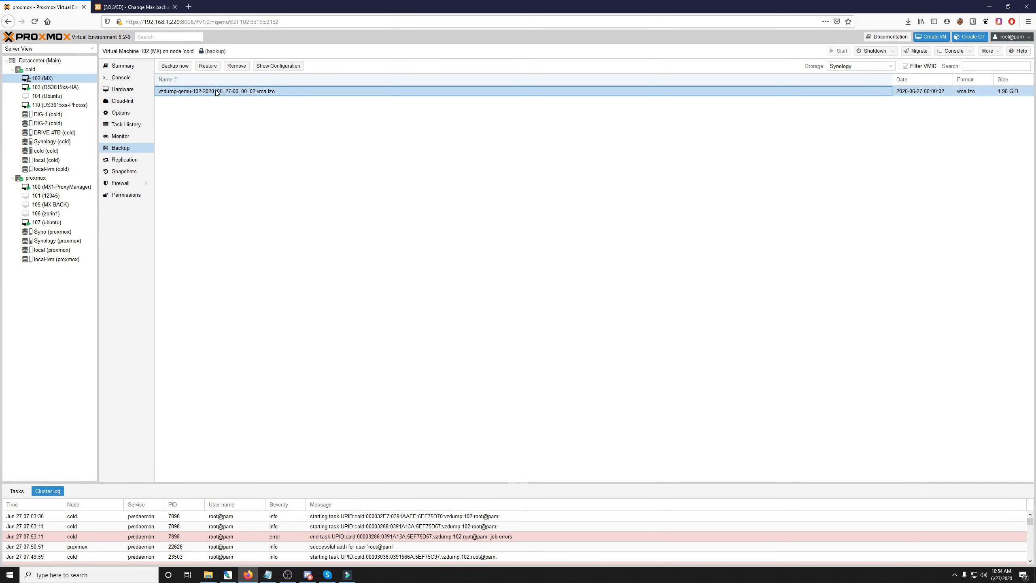
{"action": "mouse_move", "coordinate": [938, 94]}
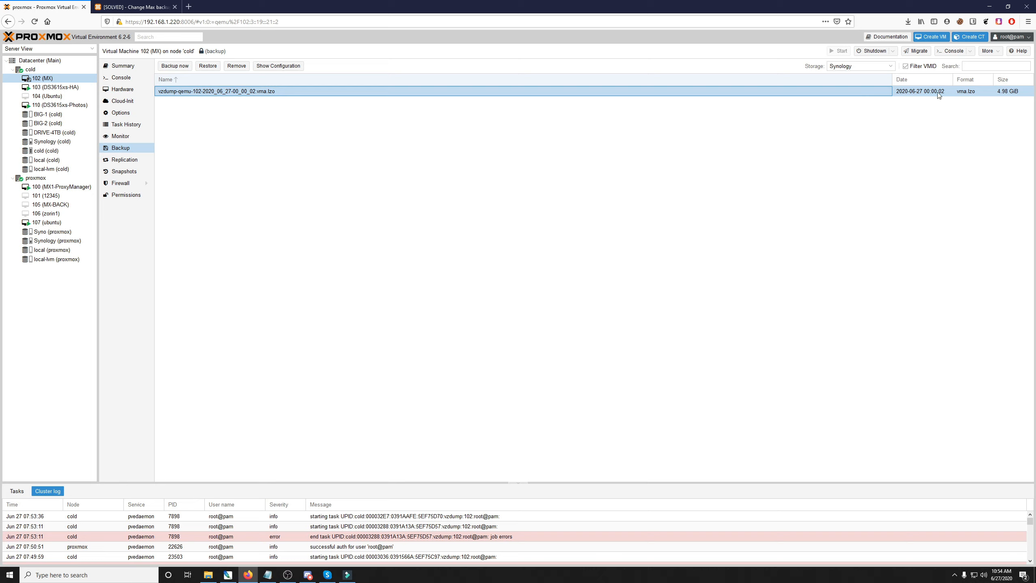
{"action": "mouse_move", "coordinate": [405, 101]}
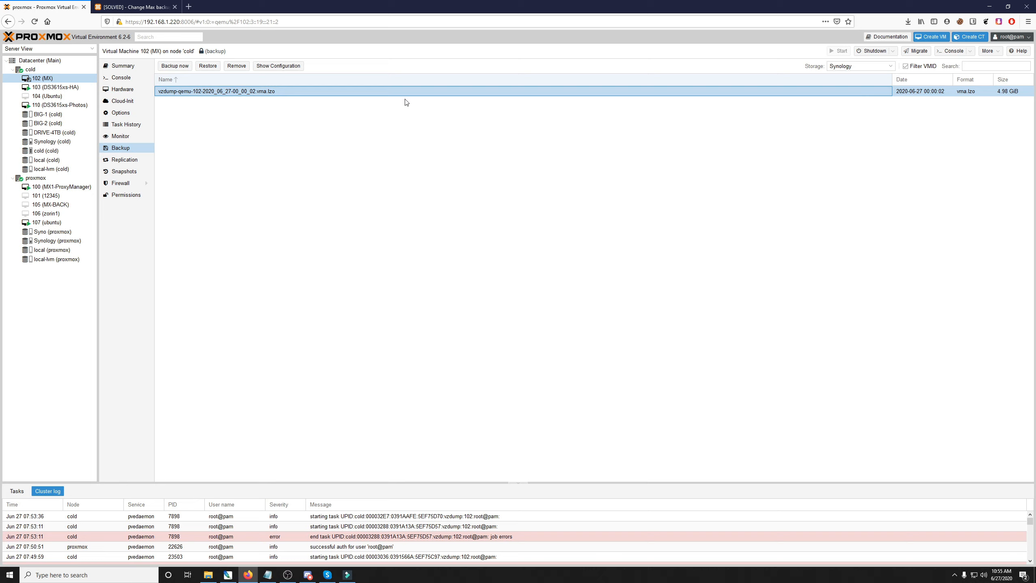
{"action": "mouse_move", "coordinate": [382, 97]}
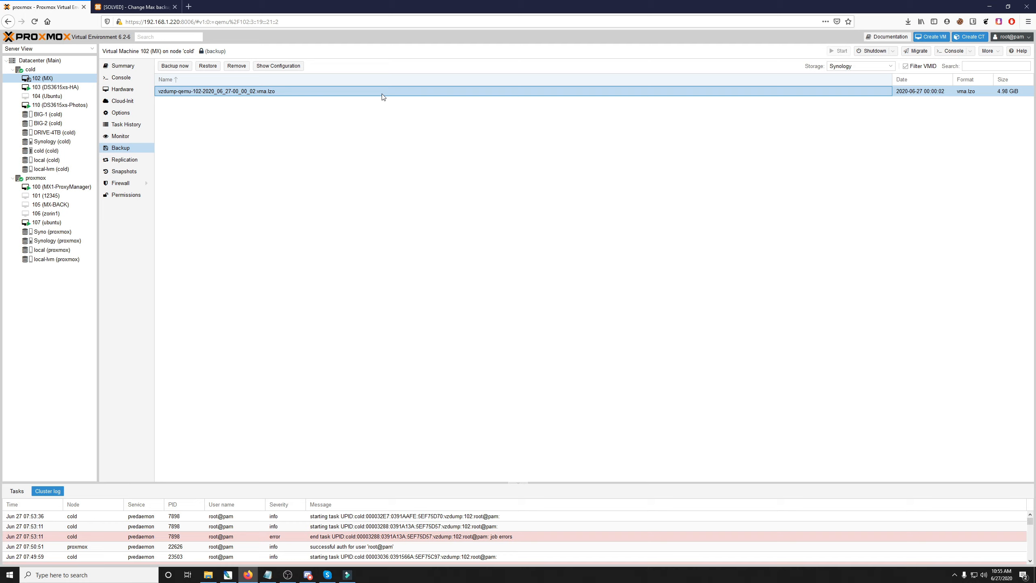
{"action": "mouse_move", "coordinate": [910, 94]}
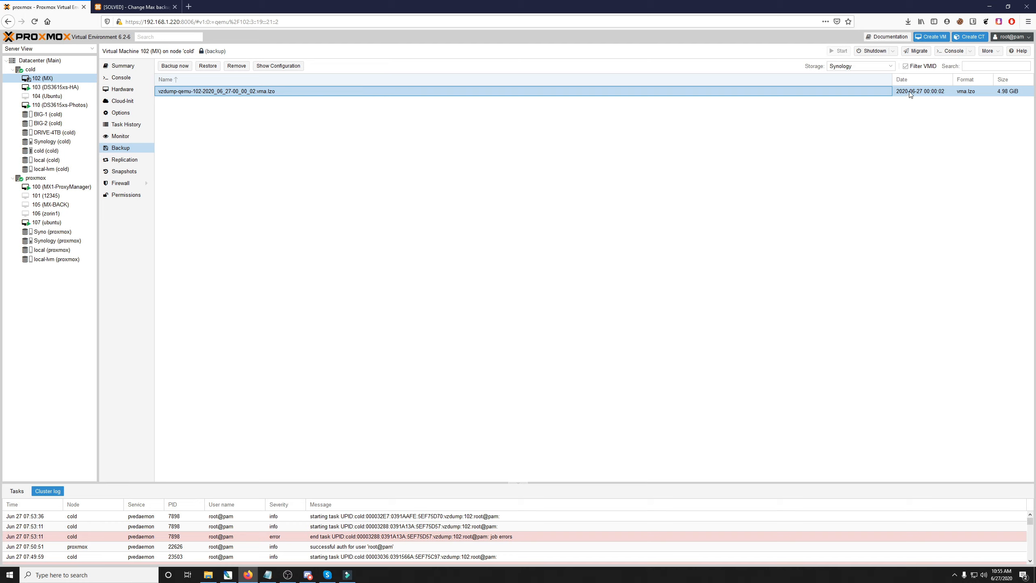
{"action": "mouse_move", "coordinate": [967, 96]}
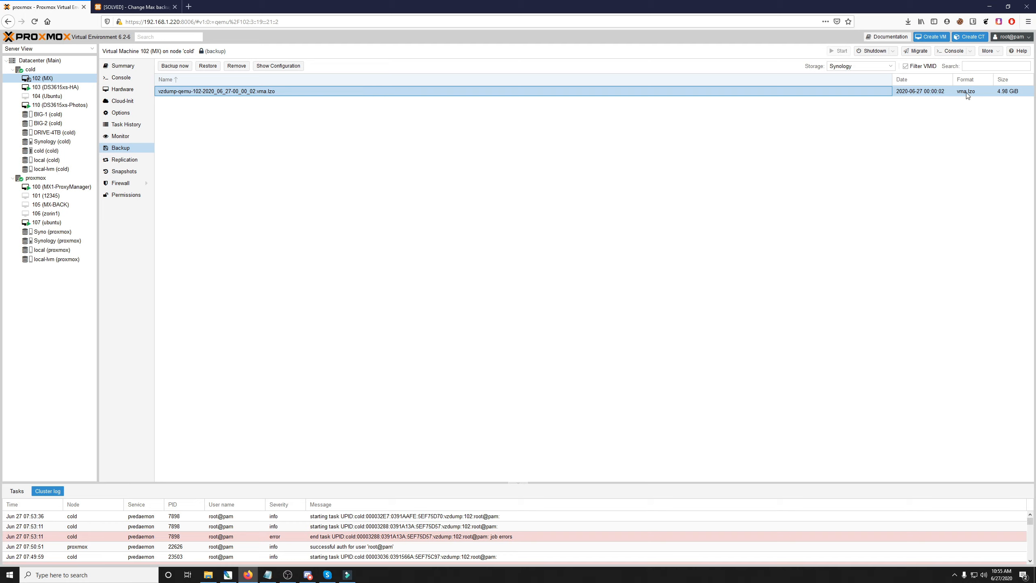
{"action": "mouse_move", "coordinate": [474, 141]}
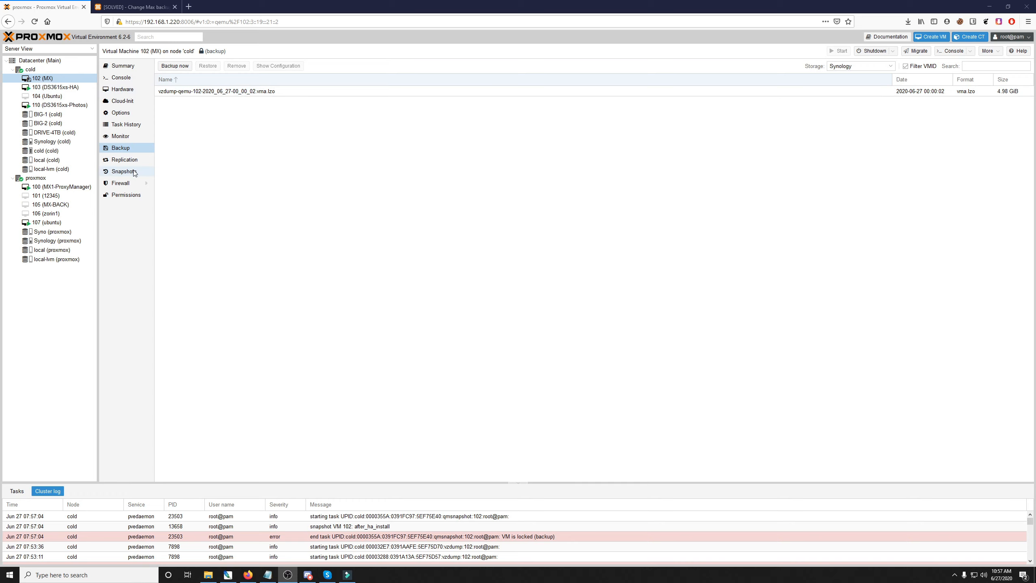
- Try taking snapshot 'ha_install' of VM 102, described 'ha install', then dismiss the VM-locked error
{"action": "left_click", "coordinate": [124, 171]}
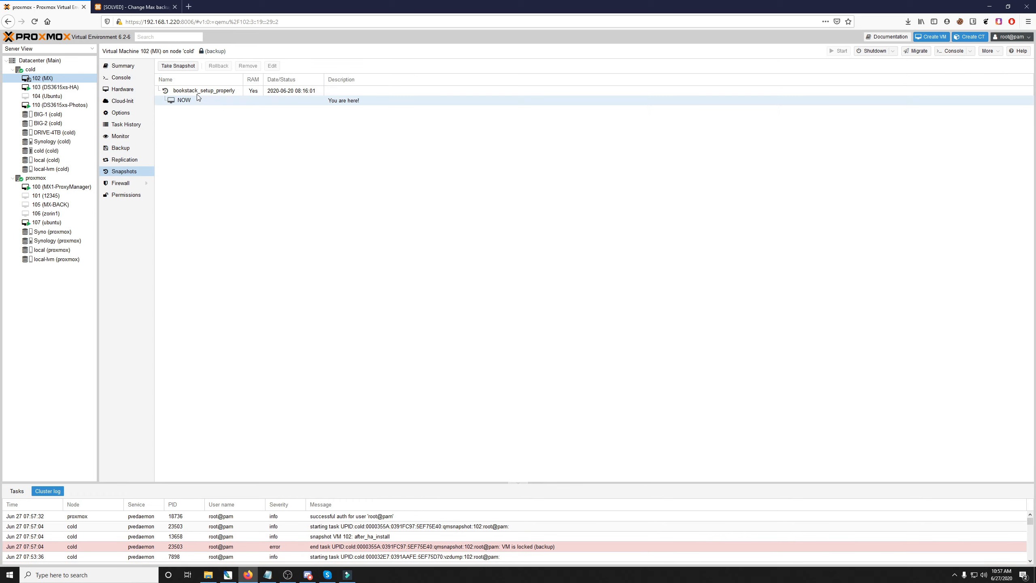
{"action": "left_click", "coordinate": [177, 65]}
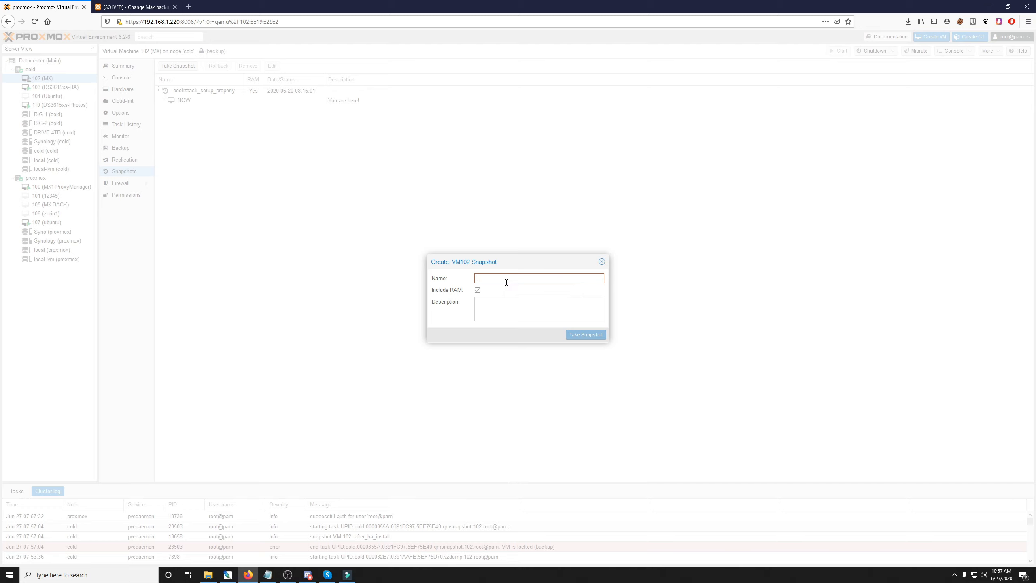
{"action": "type", "text": "ha_i"}
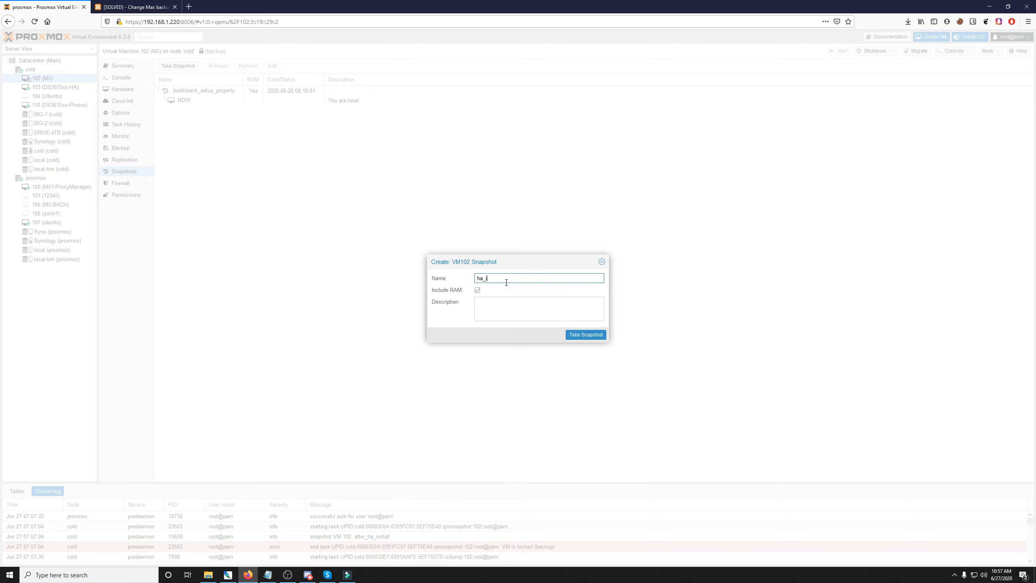
{"action": "type", "text": "nstall"}
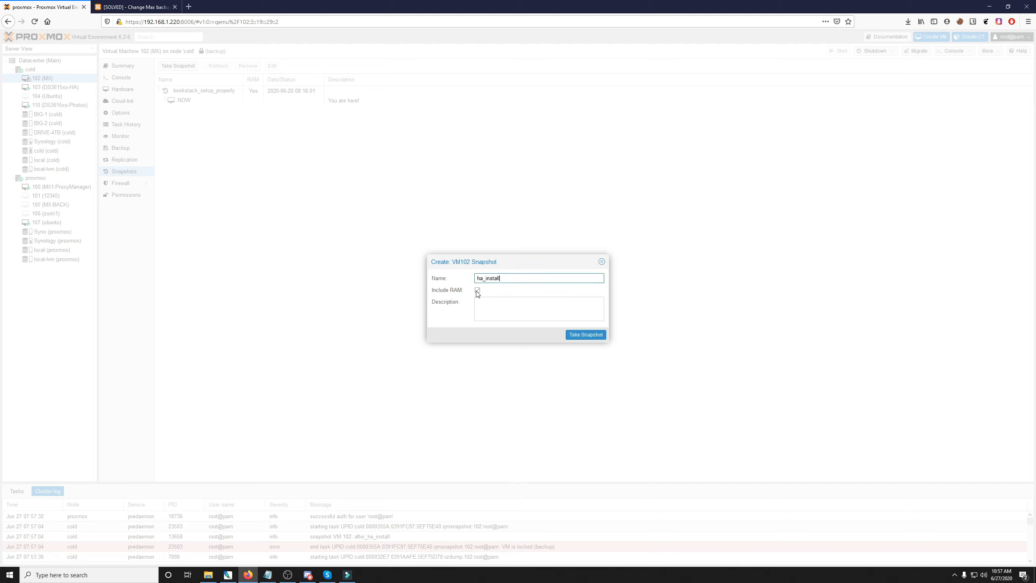
{"action": "left_click", "coordinate": [478, 291]}
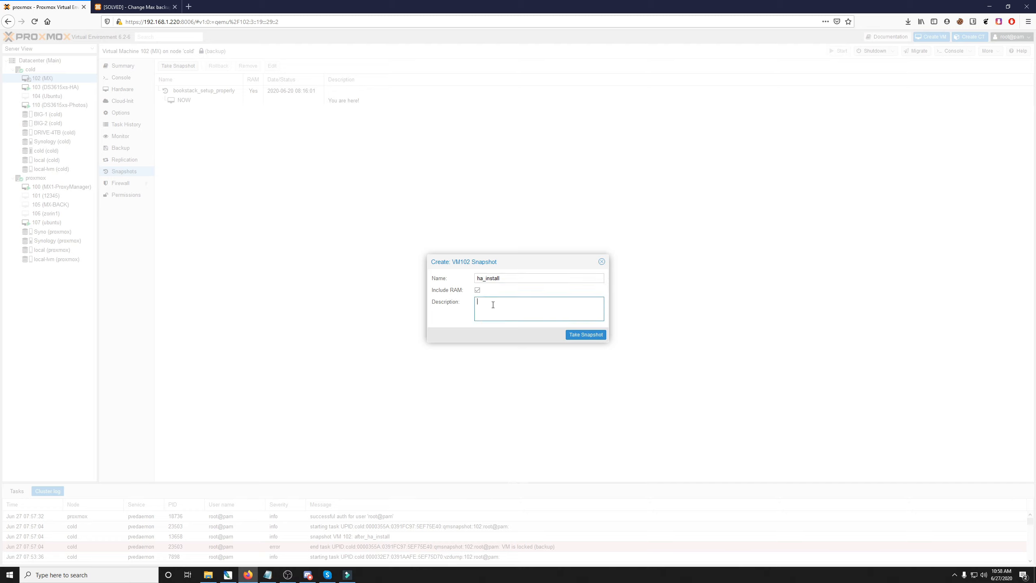
{"action": "type", "text": "ha install"}
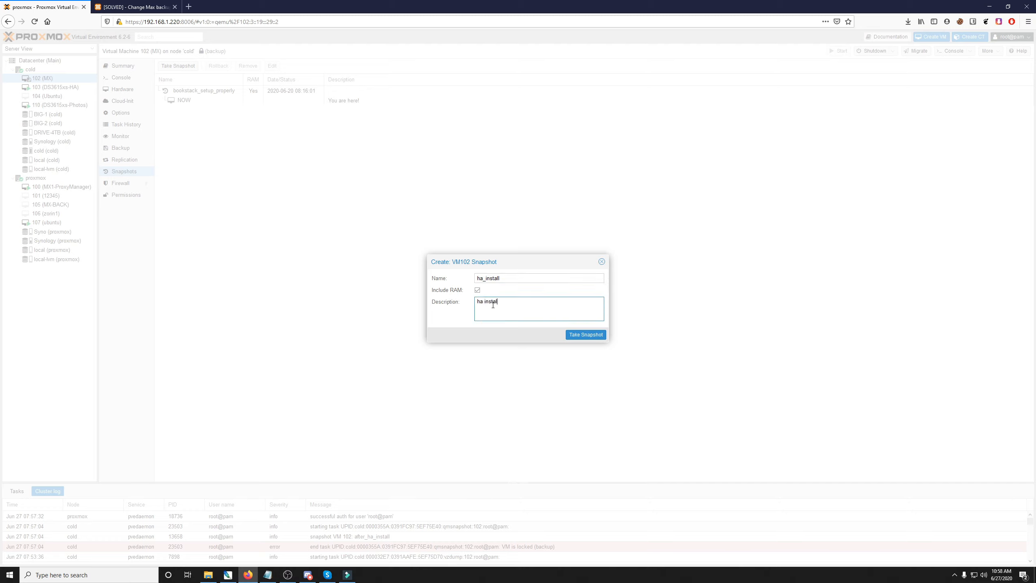
{"action": "left_click", "coordinate": [584, 334]}
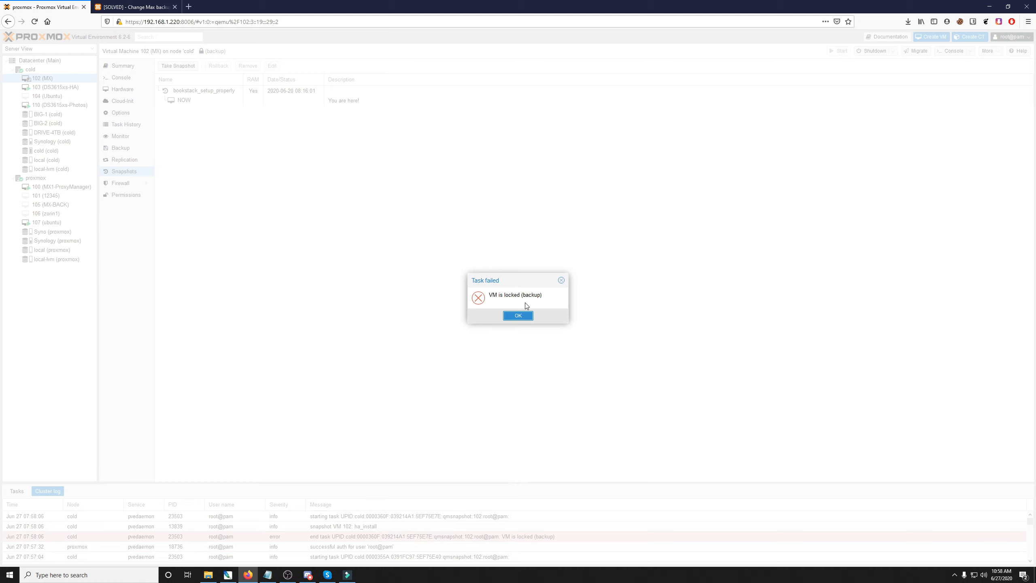
{"action": "left_click", "coordinate": [518, 315]}
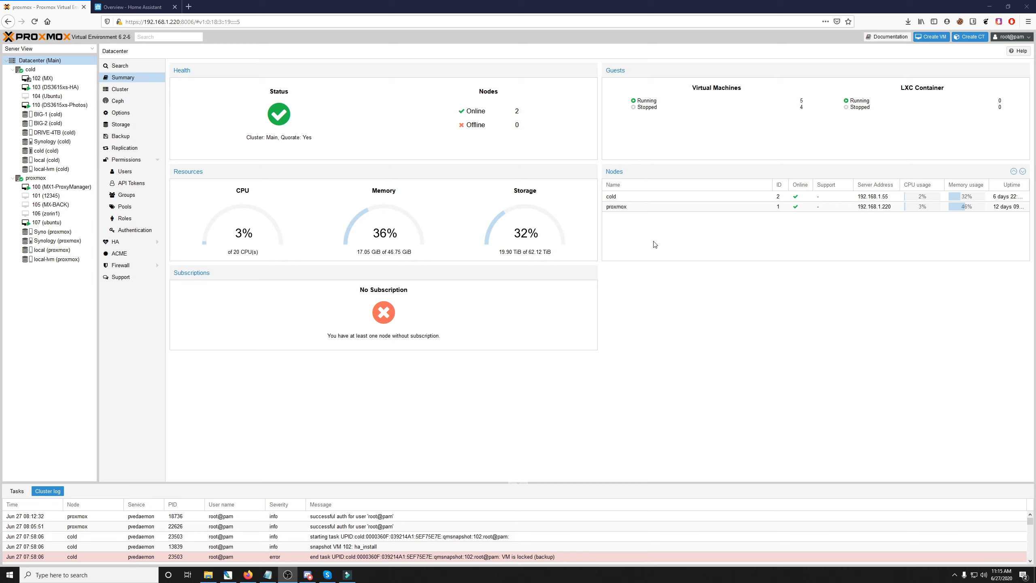
{"action": "mouse_move", "coordinate": [474, 365]}
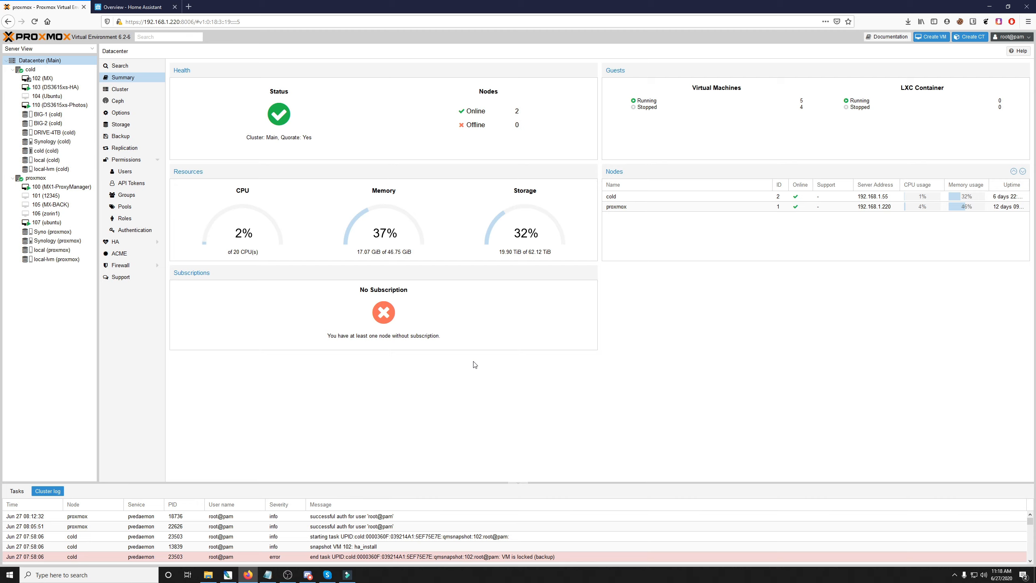
- Open Datacenter Backup and select the Tue/Thu/Sat 00:00 Synology job for VMs 100, 102, 103, 110
{"action": "left_click", "coordinate": [121, 136]}
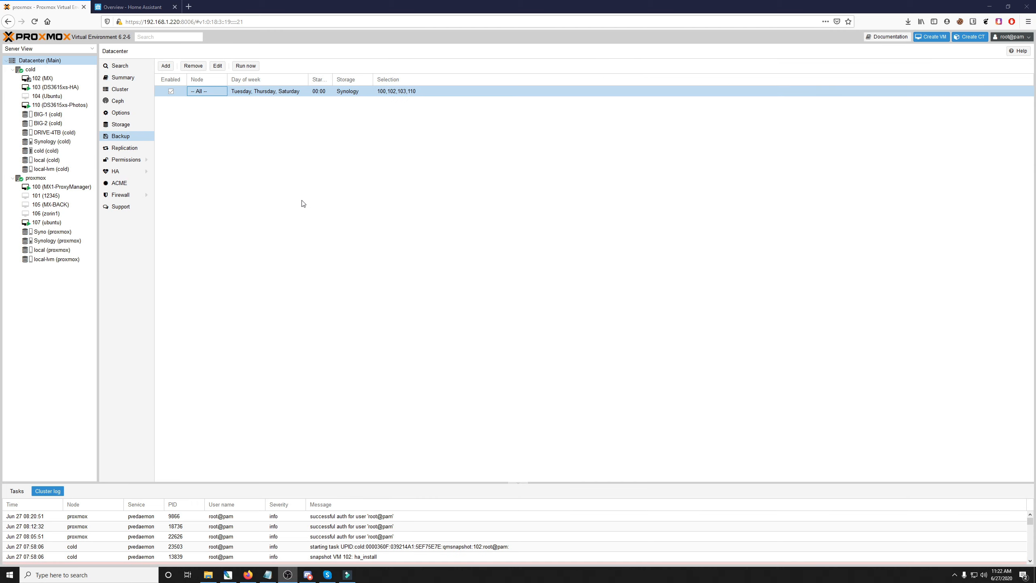
{"action": "left_click", "coordinate": [39, 60]}
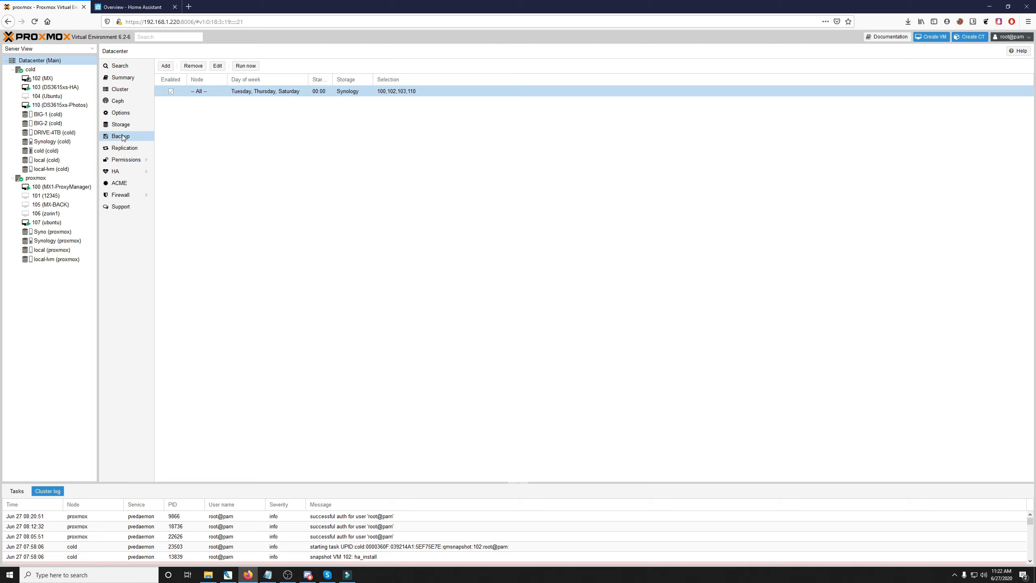
{"action": "mouse_move", "coordinate": [401, 103]}
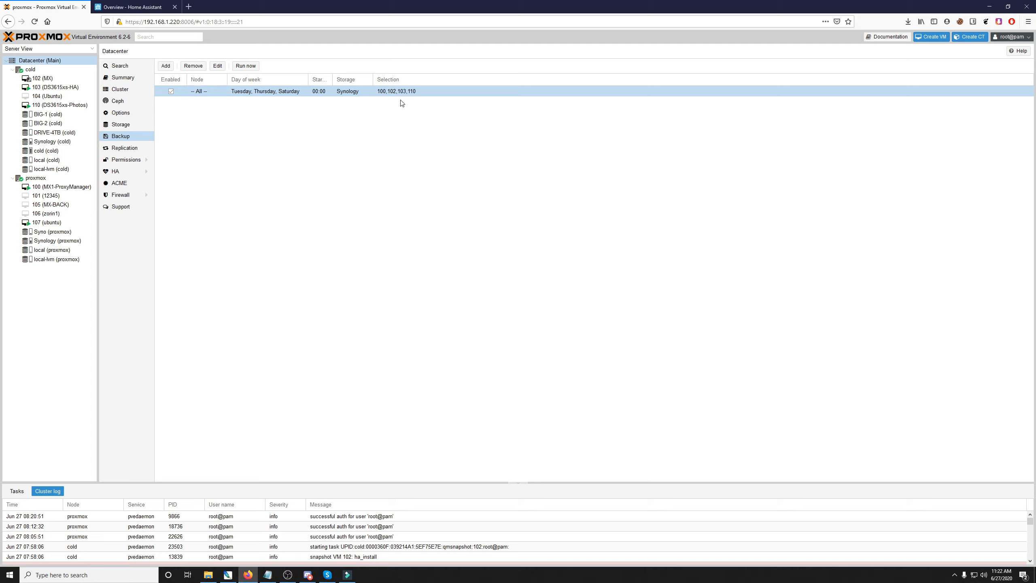
{"action": "mouse_move", "coordinate": [380, 133]}
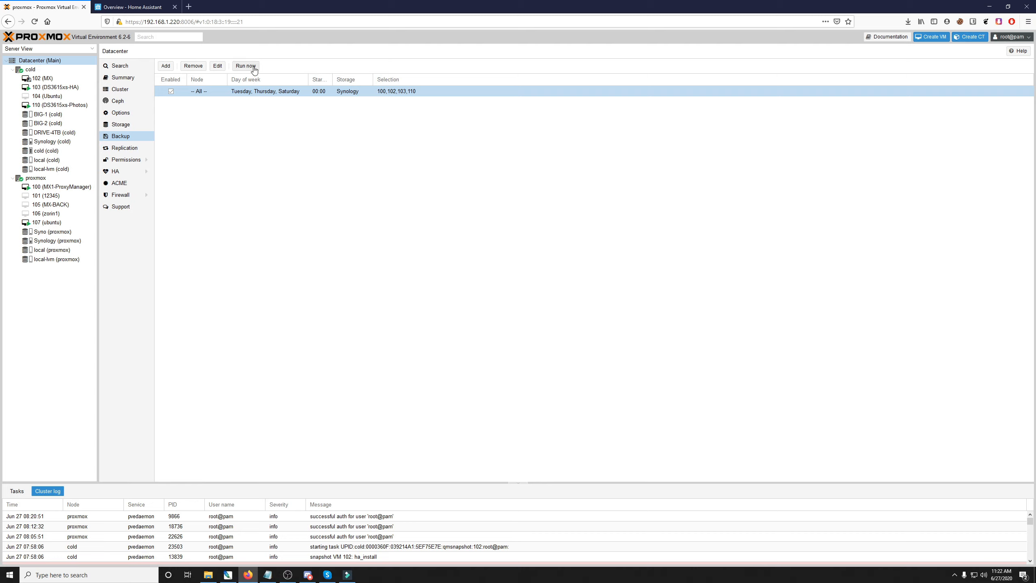
{"action": "mouse_move", "coordinate": [300, 94]}
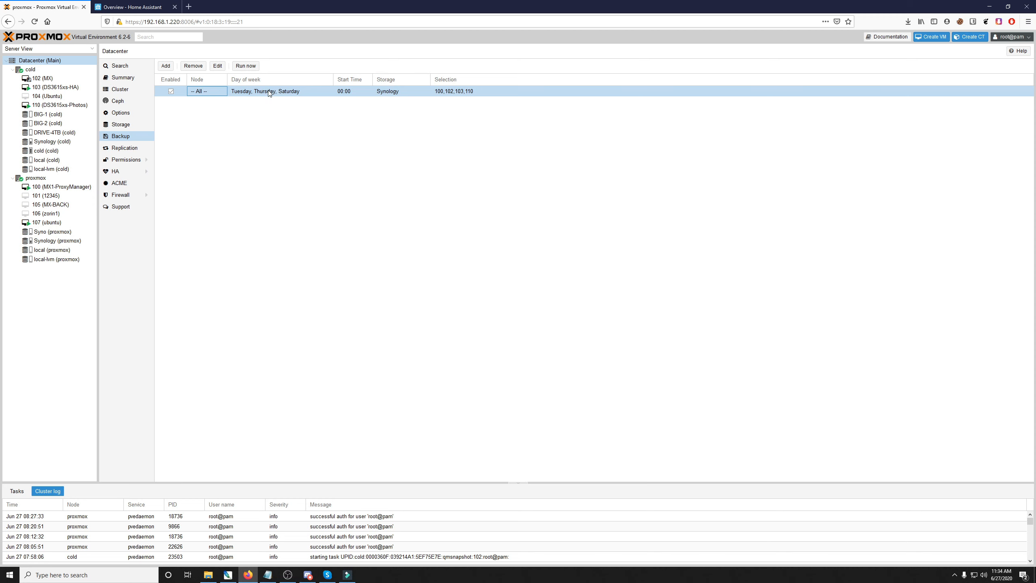
{"action": "mouse_move", "coordinate": [391, 97]}
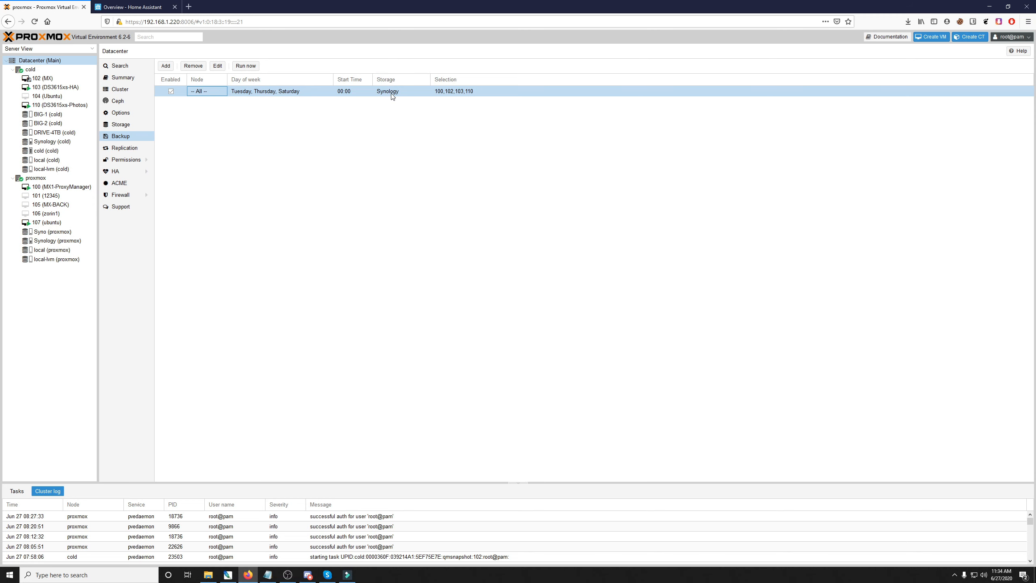
{"action": "left_click", "coordinate": [132, 6]}
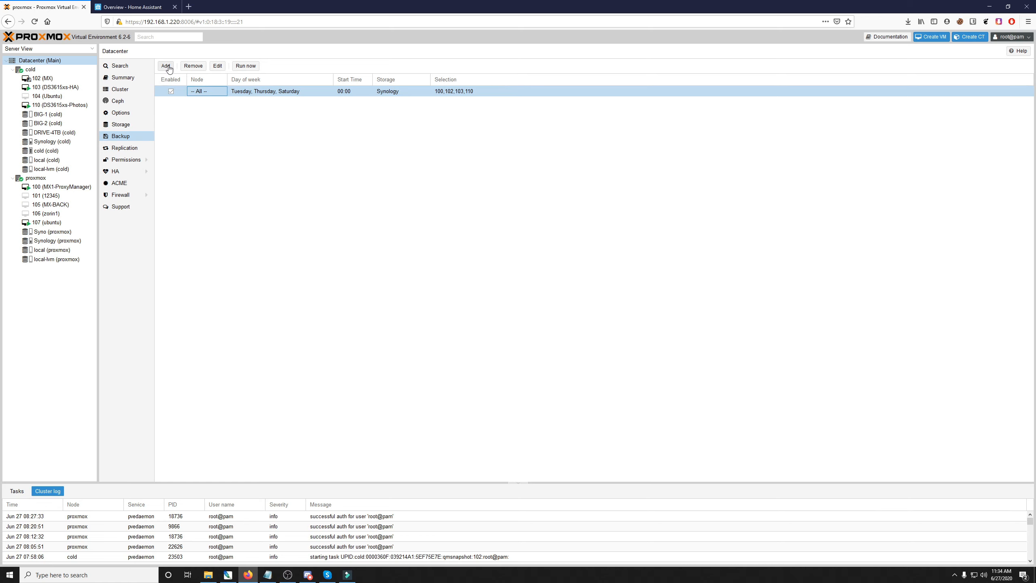
- Start a new backup job and keep Syno as its storage
{"action": "left_click", "coordinate": [165, 66]}
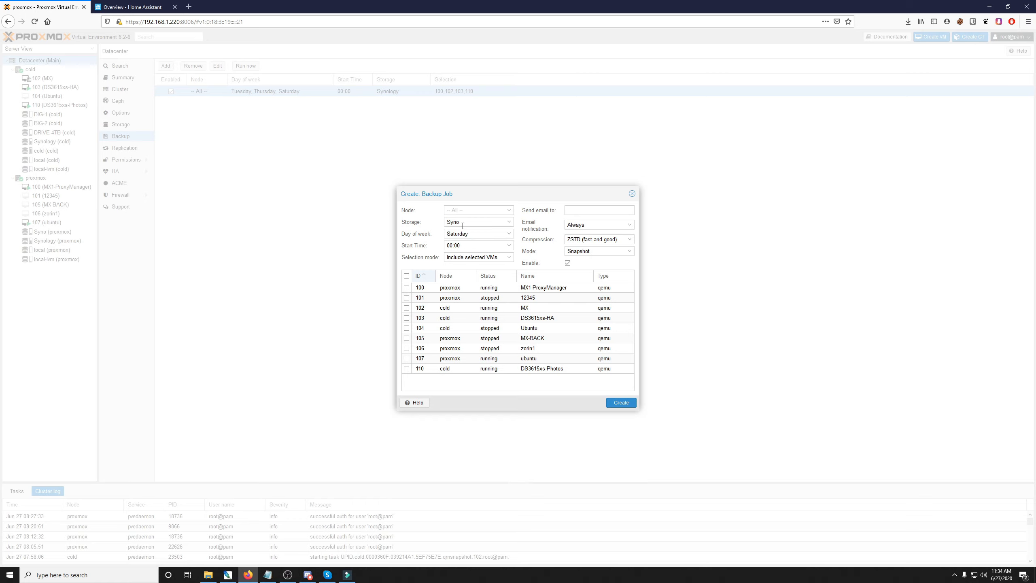
{"action": "left_click", "coordinate": [509, 221]}
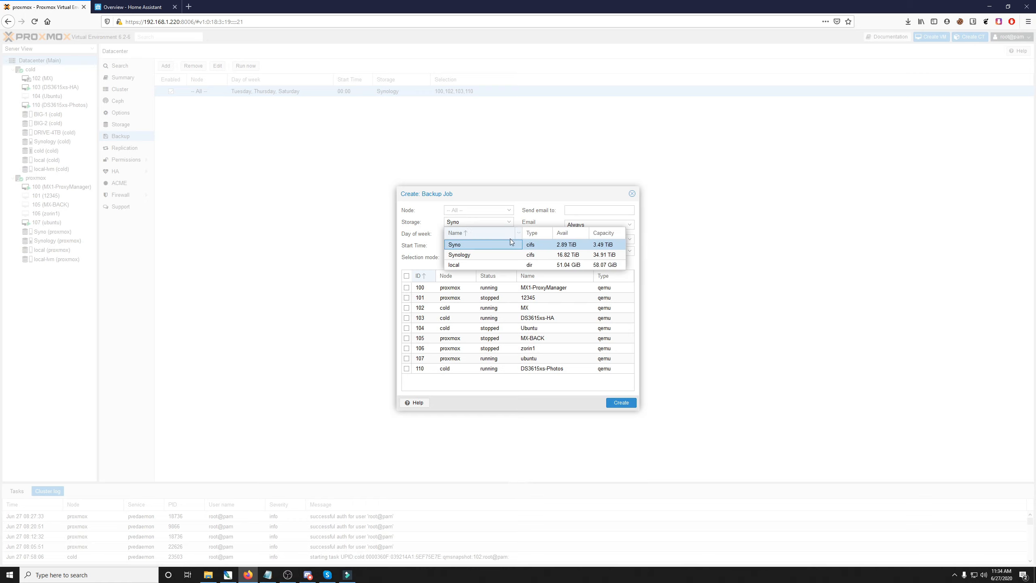
{"action": "mouse_move", "coordinate": [603, 255]}
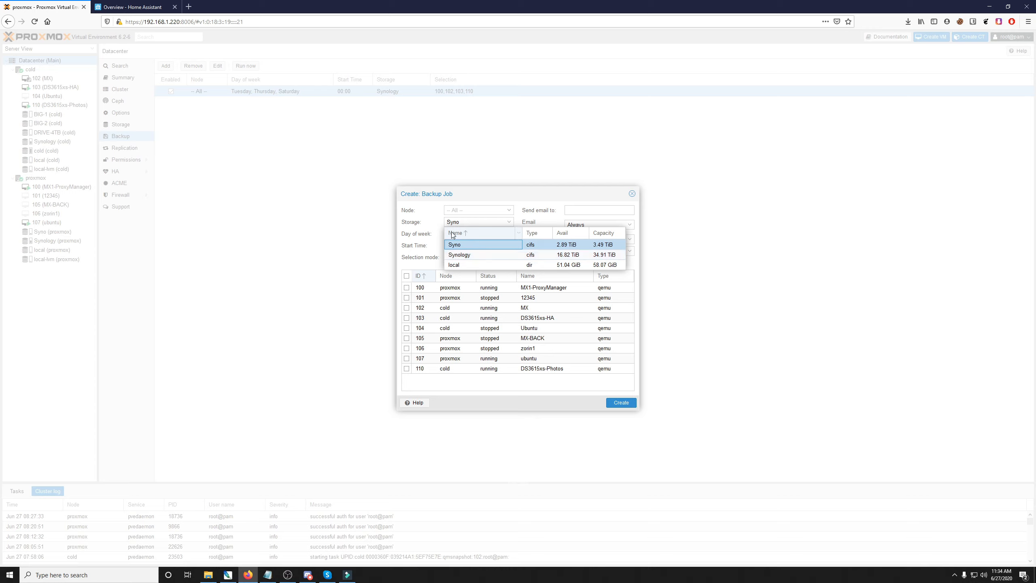
{"action": "left_click", "coordinate": [454, 244]}
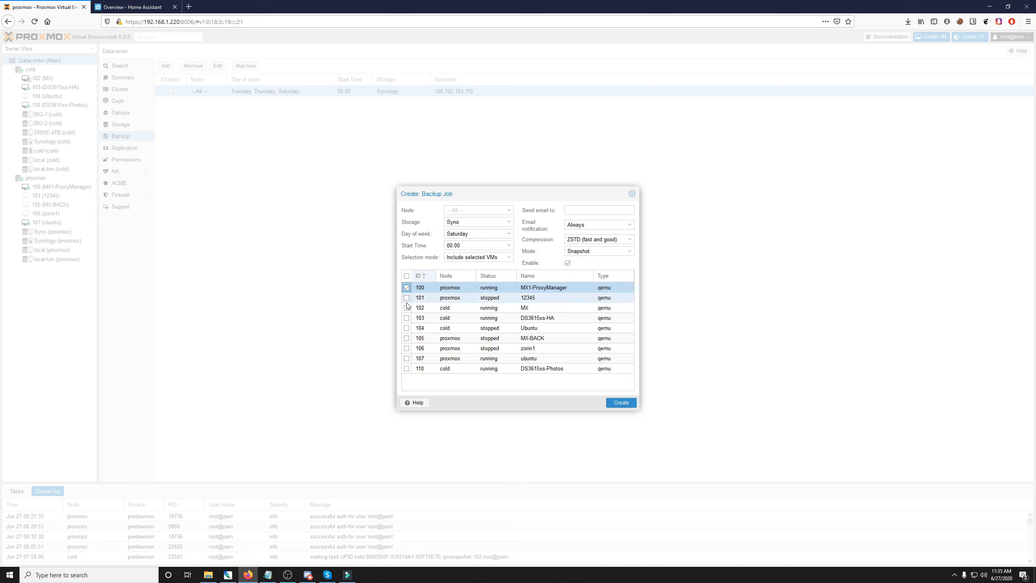
- Add VM 110, then set the selection mode to Include selected VMs
{"action": "left_click", "coordinate": [408, 307]}
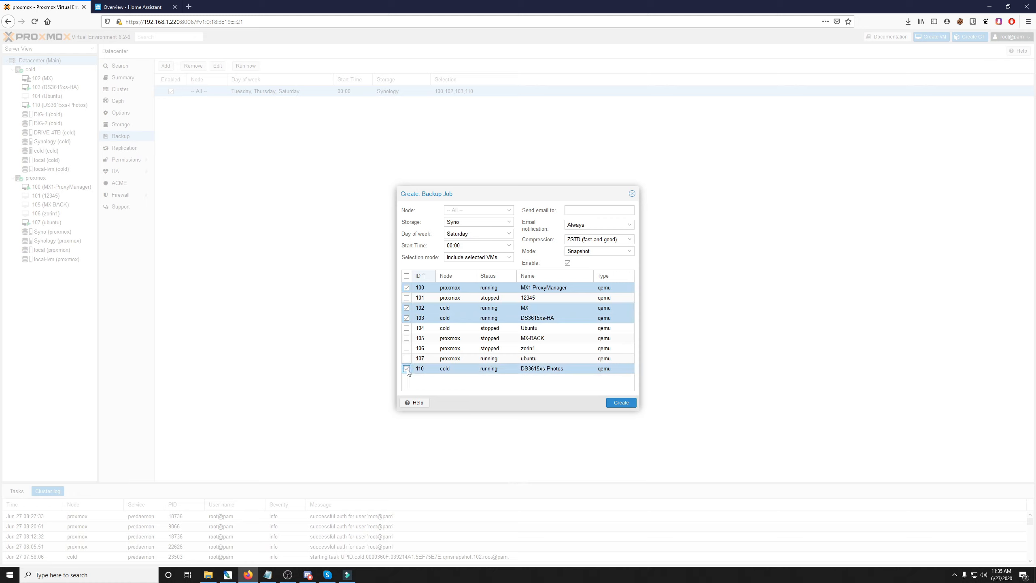
{"action": "left_click", "coordinate": [406, 368]}
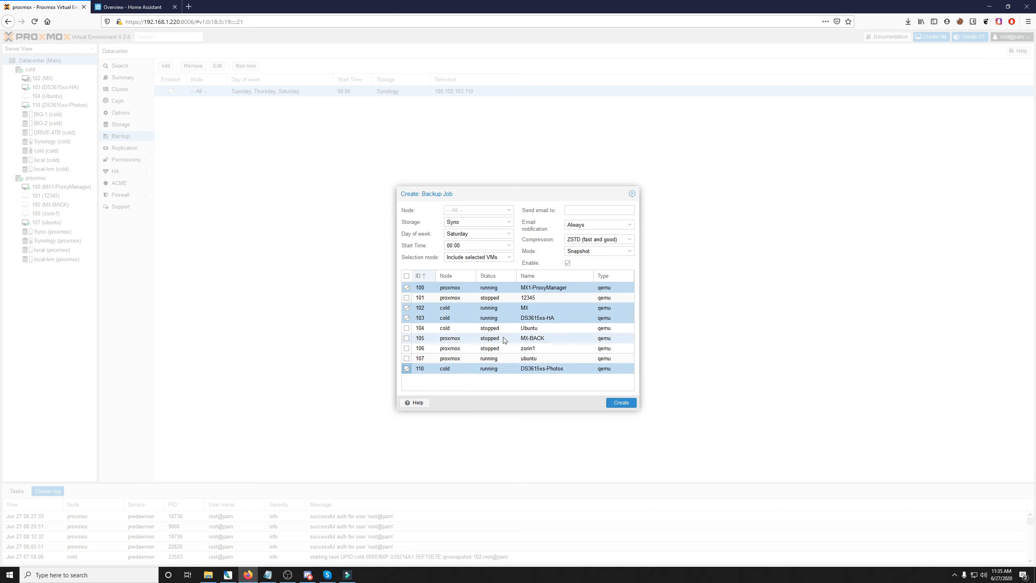
{"action": "left_click", "coordinate": [477, 256]}
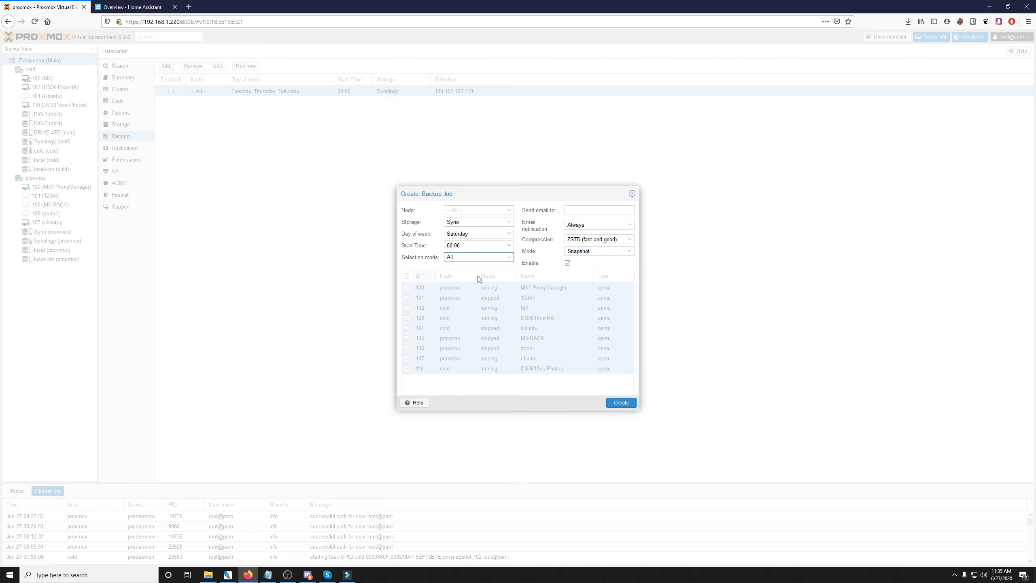
{"action": "left_click", "coordinate": [506, 257]}
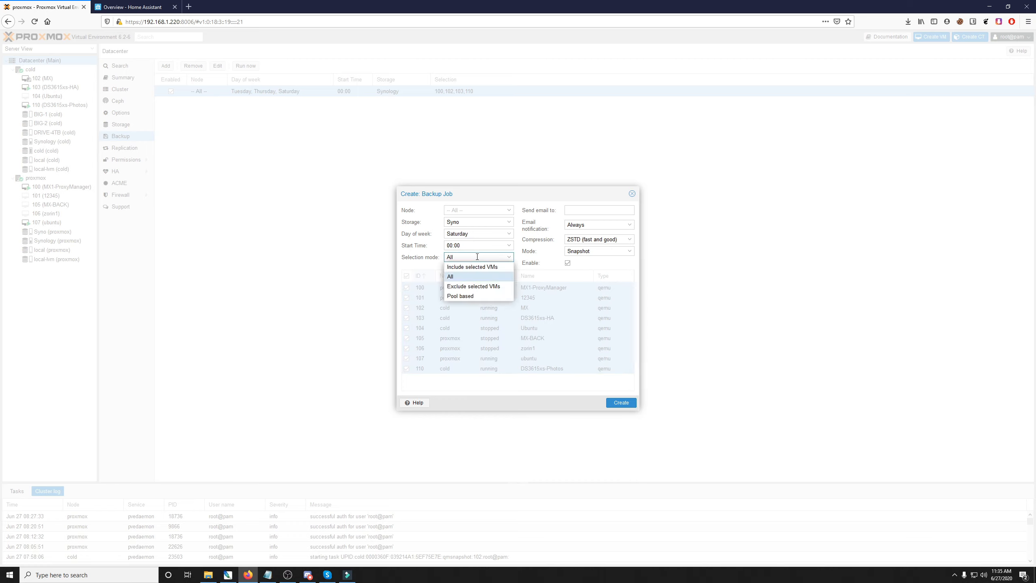
{"action": "mouse_move", "coordinate": [474, 288]}
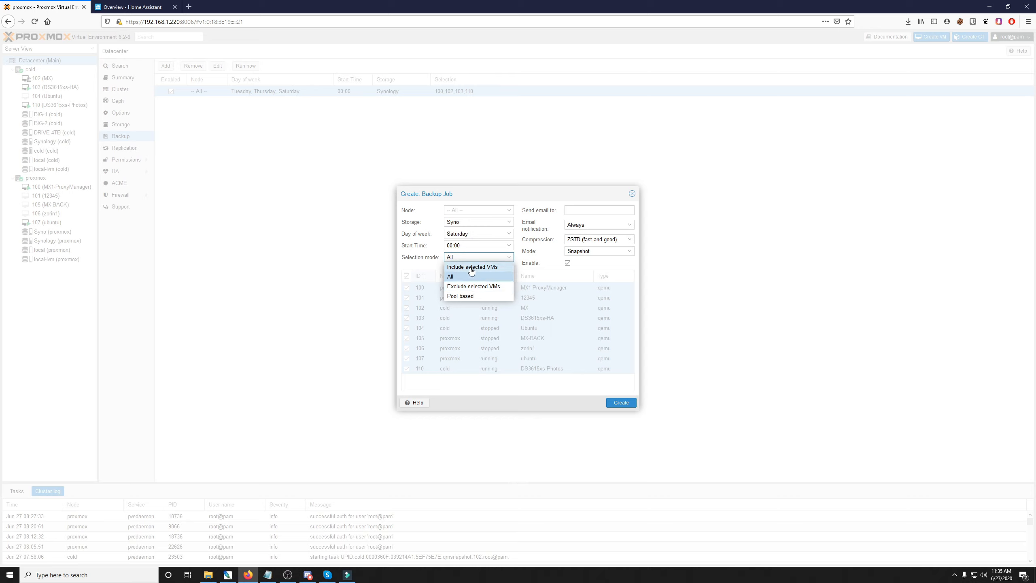
{"action": "mouse_move", "coordinate": [493, 263]}
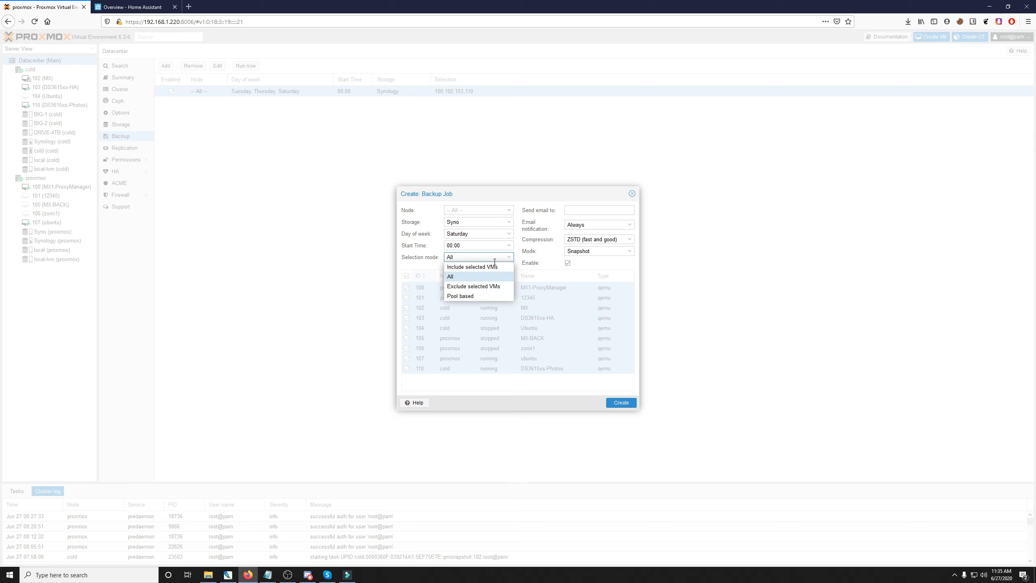
{"action": "left_click", "coordinate": [472, 266]}
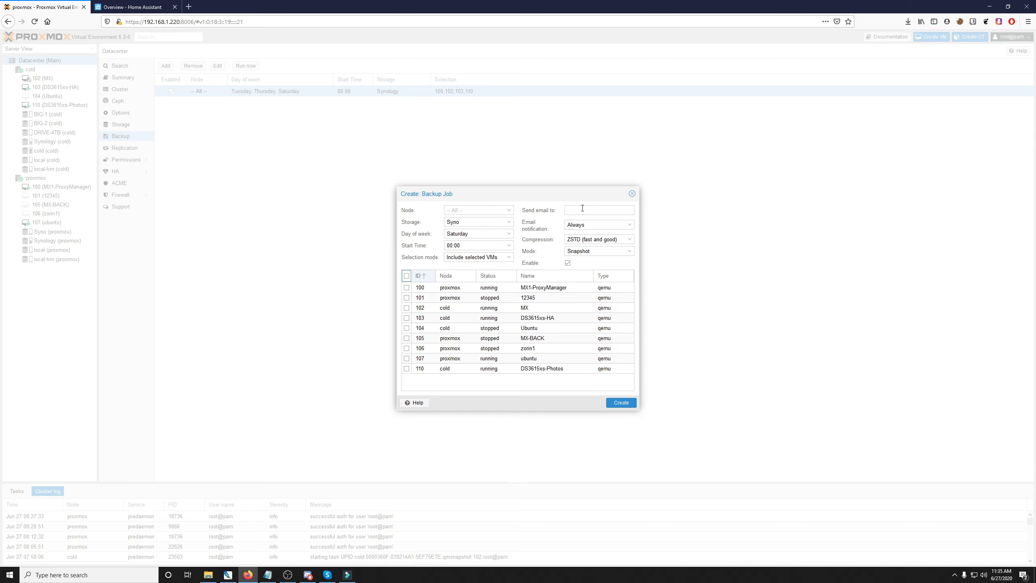
{"action": "left_click", "coordinate": [598, 209]}
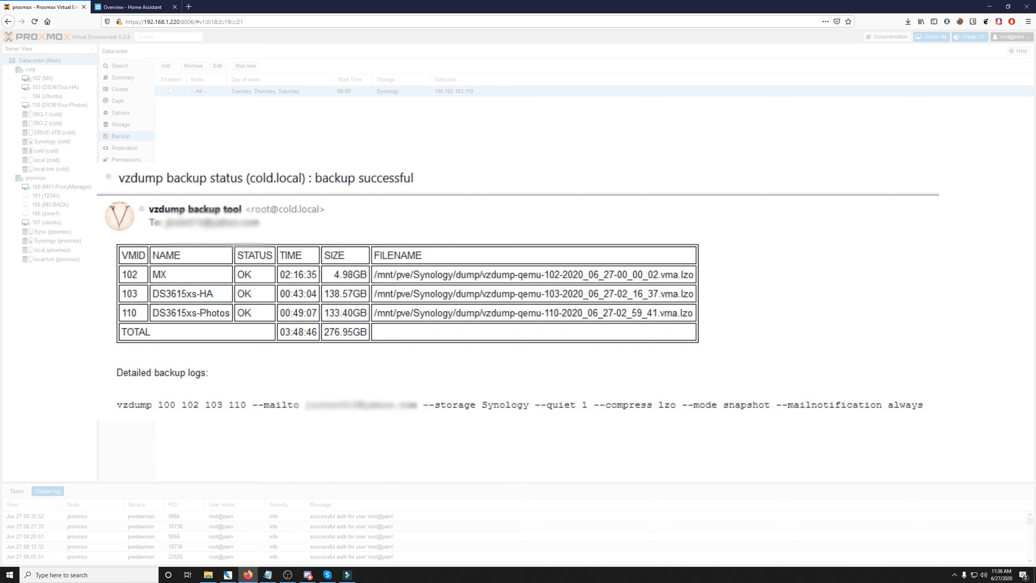
{"action": "left_click", "coordinate": [166, 66]}
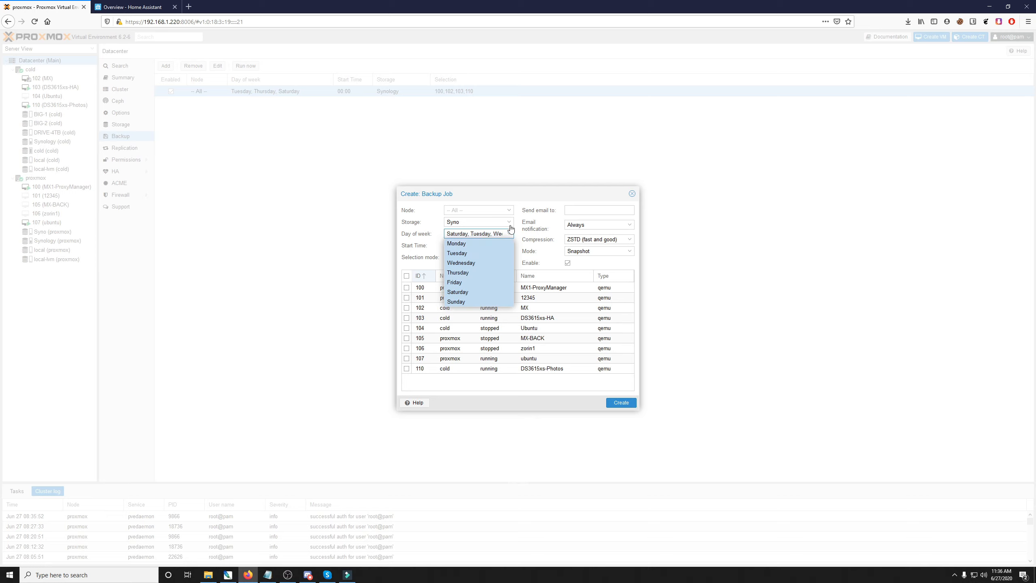
{"action": "mouse_move", "coordinate": [511, 233]}
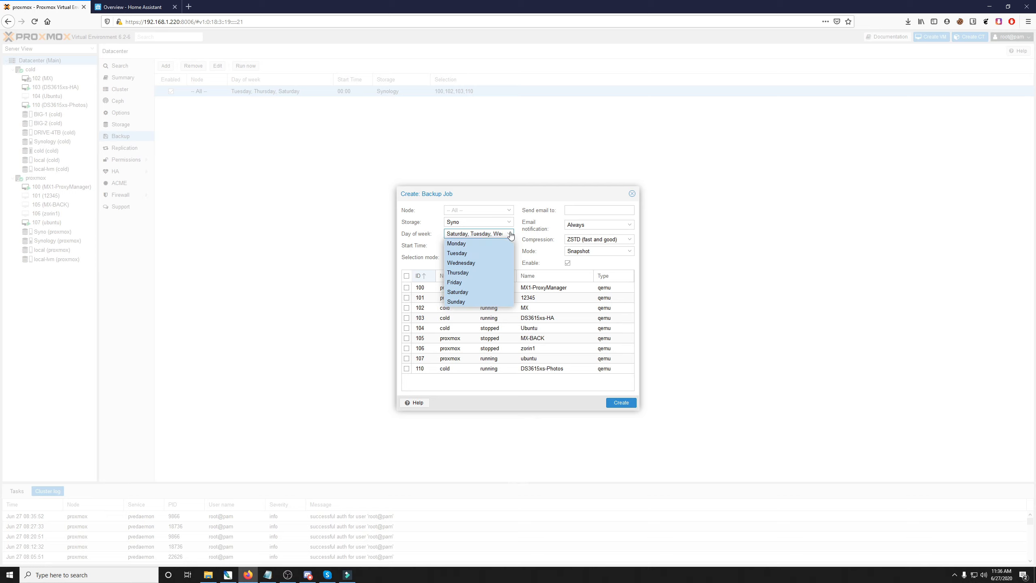
{"action": "mouse_move", "coordinate": [550, 195]}
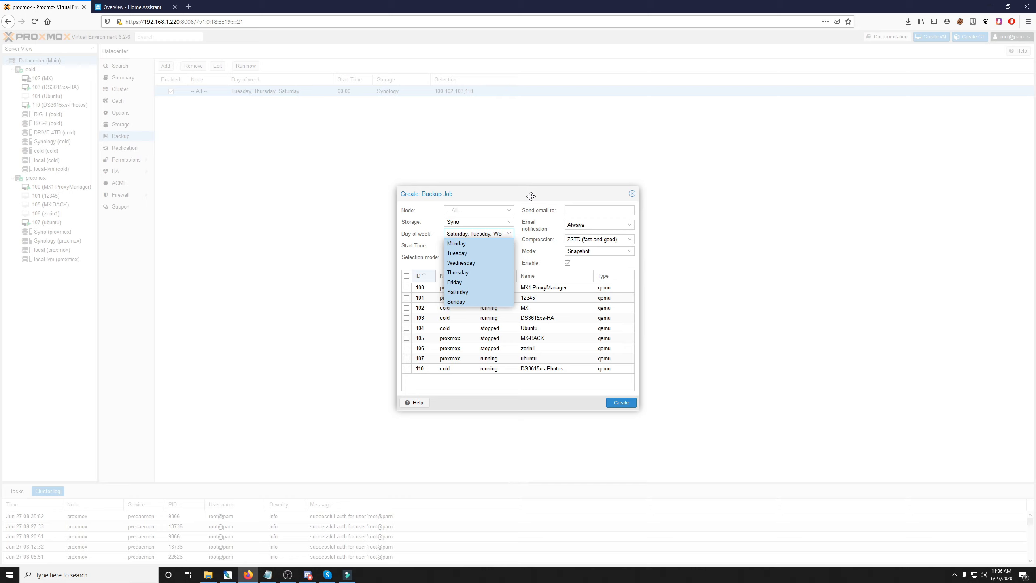
{"action": "mouse_move", "coordinate": [581, 323]}
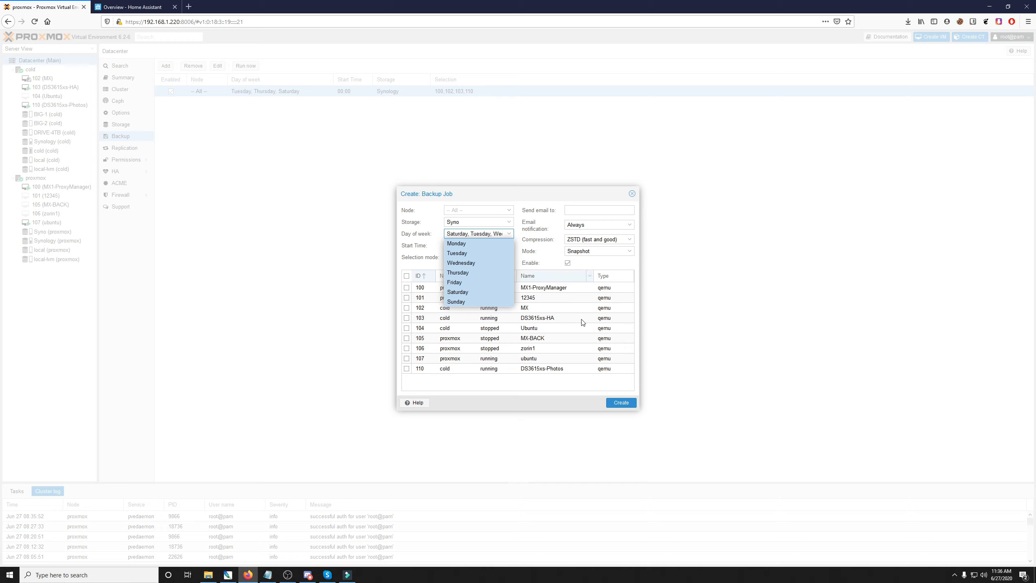
{"action": "left_click", "coordinate": [458, 292]}
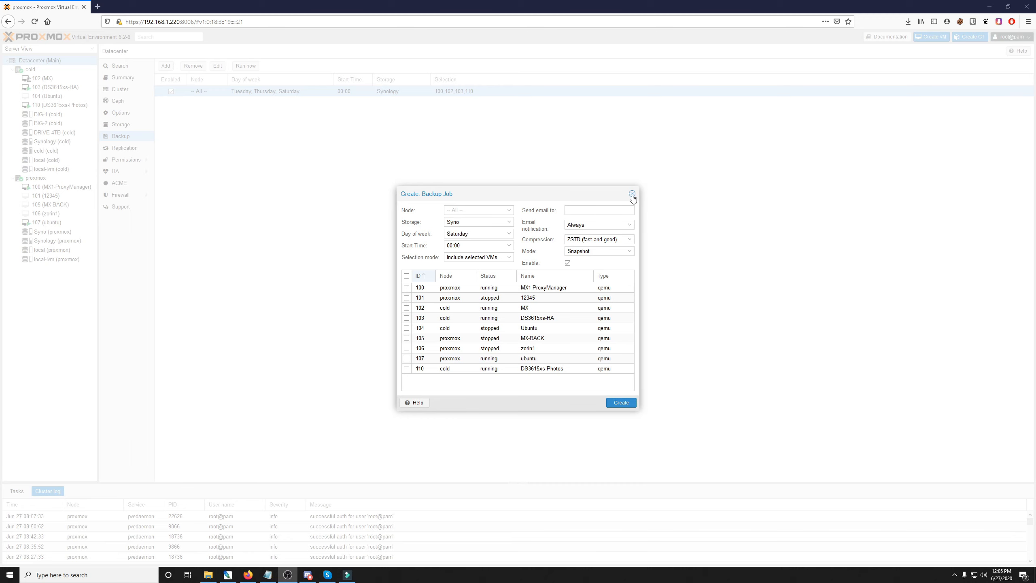
- Close the backup job dialog unsaved and show VM 107 (ubuntu)'s snapshots, listing 'fresh'
{"action": "left_click", "coordinate": [633, 194]}
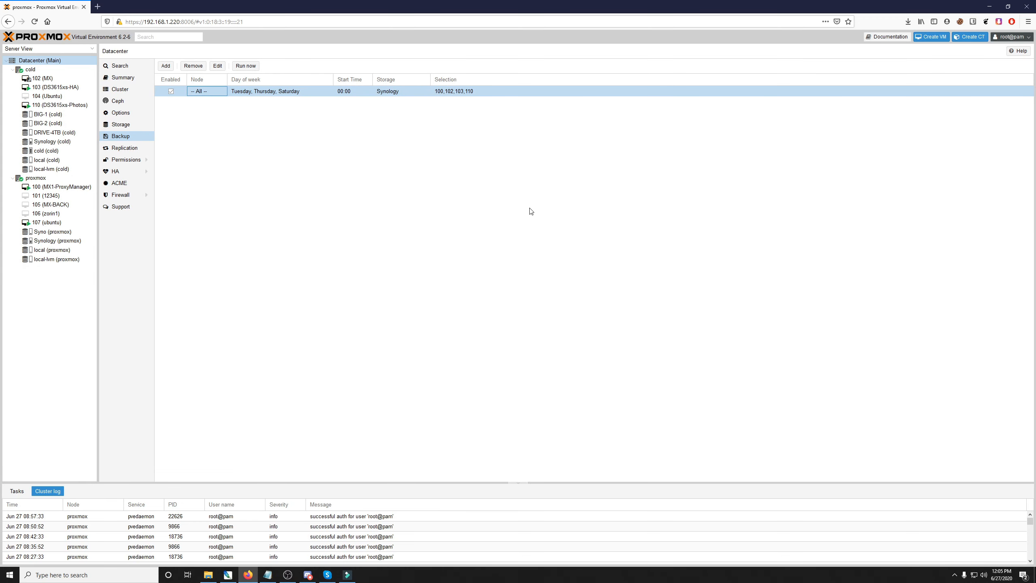
{"action": "mouse_move", "coordinate": [249, 211]}
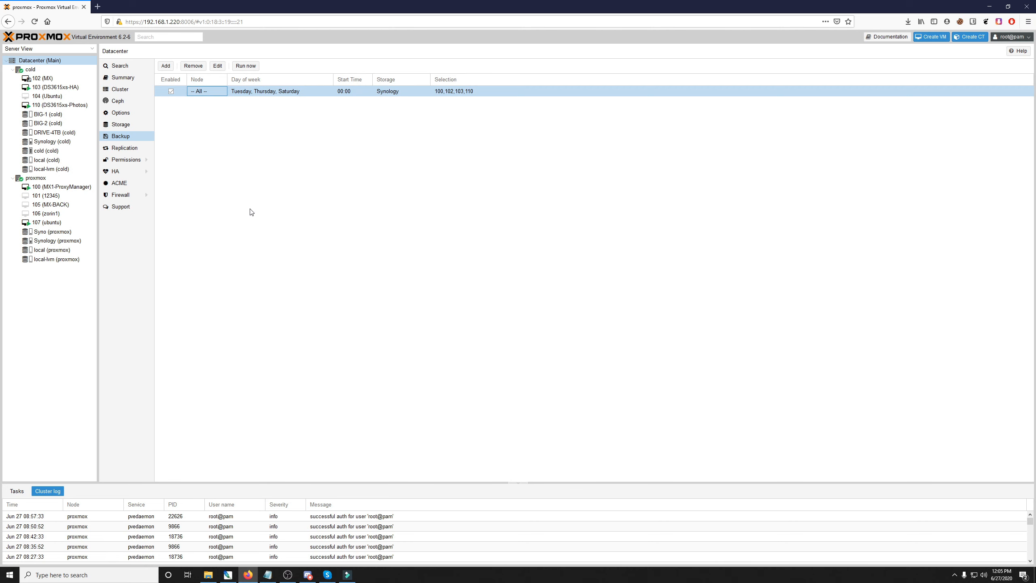
{"action": "left_click", "coordinate": [46, 222]}
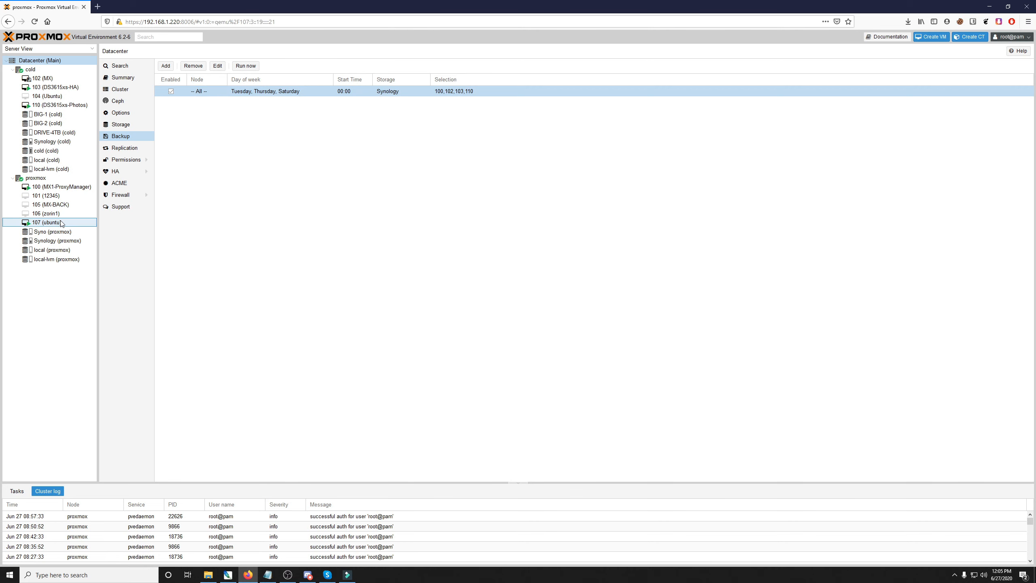
{"action": "left_click", "coordinate": [46, 222]}
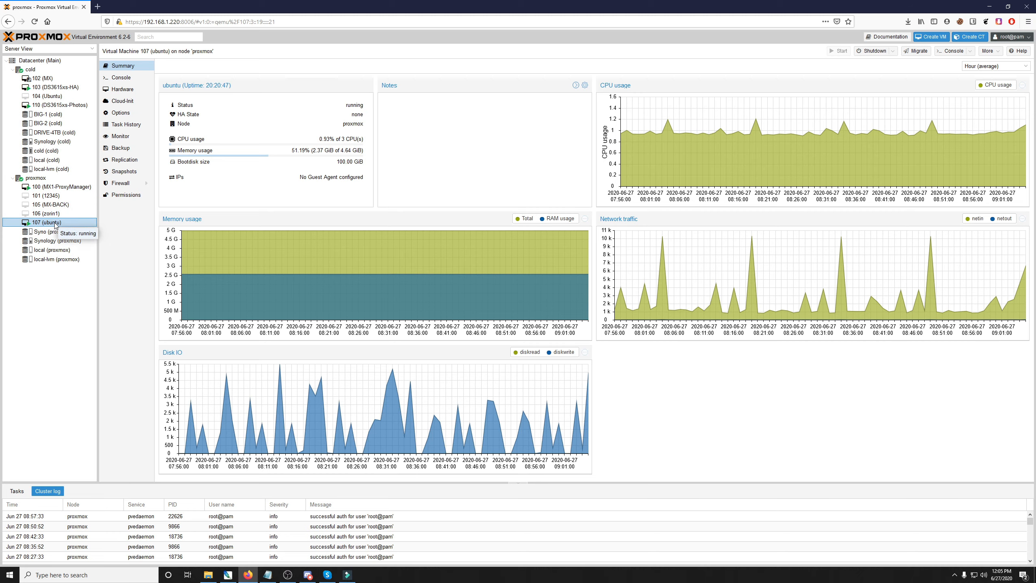
{"action": "left_click", "coordinate": [124, 171]}
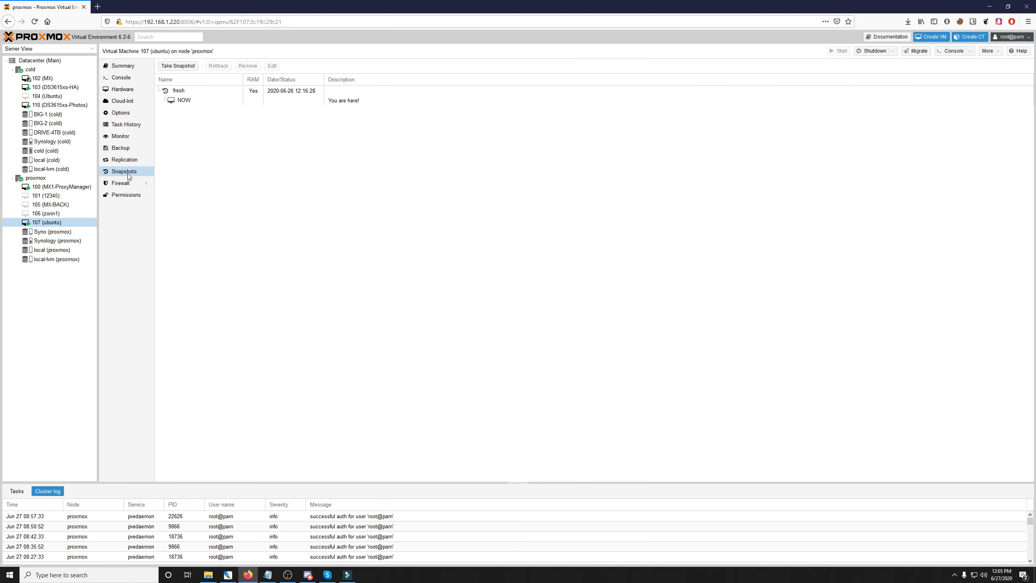
- Take a RAM-including snapshot of VM 107 named 'docker', described 'just installed docker'
{"action": "left_click", "coordinate": [177, 65]}
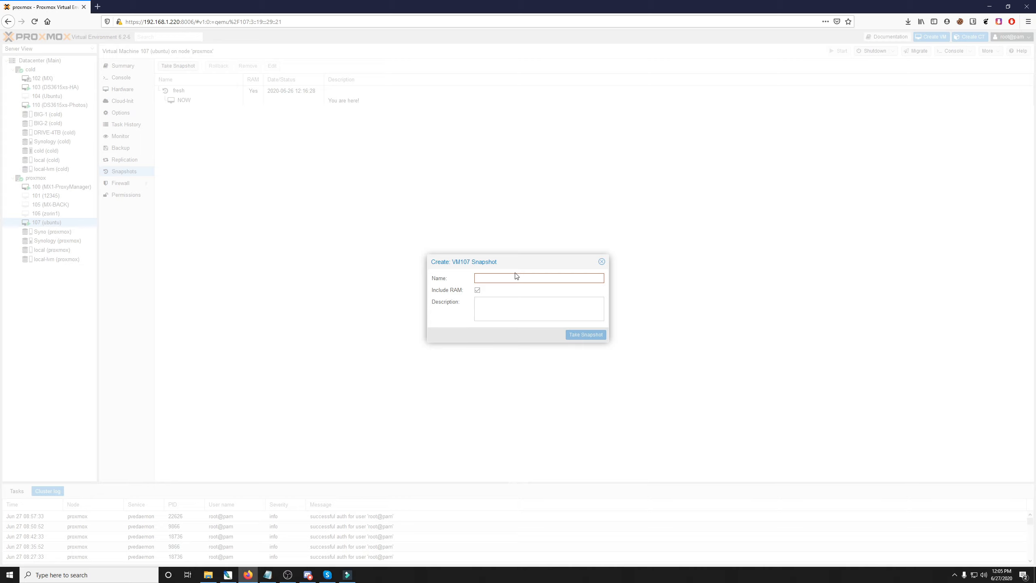
{"action": "type", "text": "docker"}
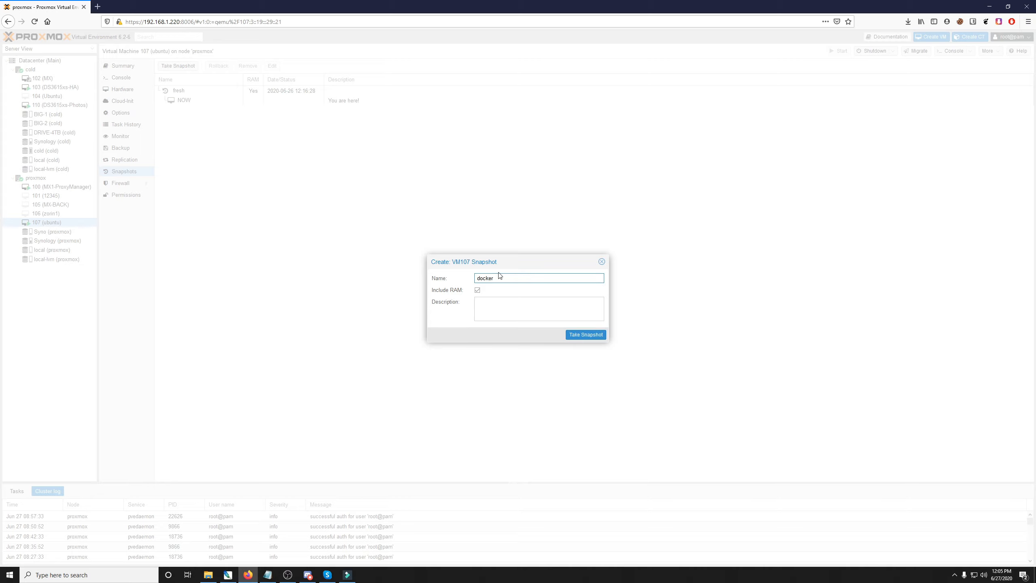
{"action": "type", "text": "just installed docker"}
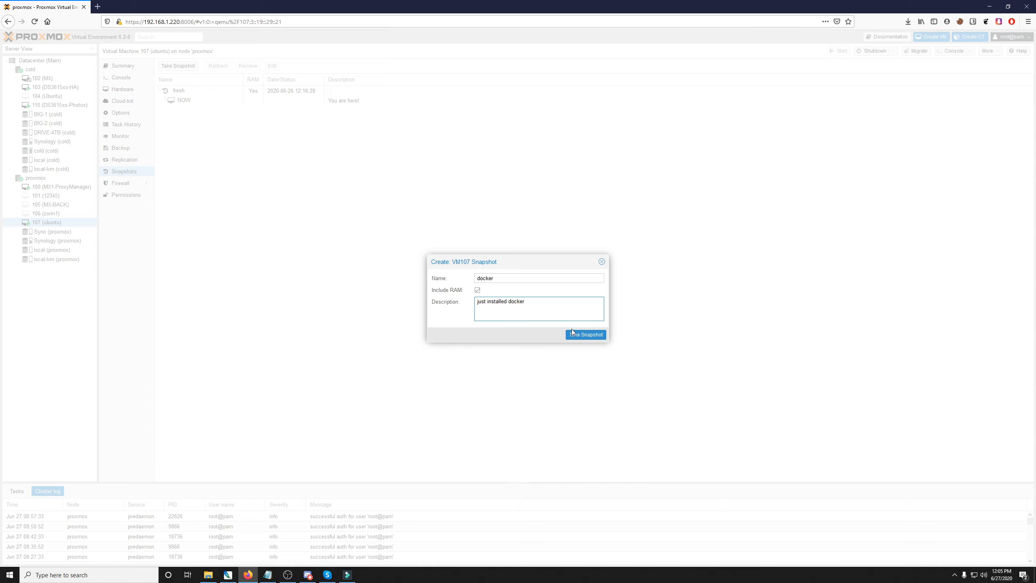
{"action": "left_click", "coordinate": [585, 333]}
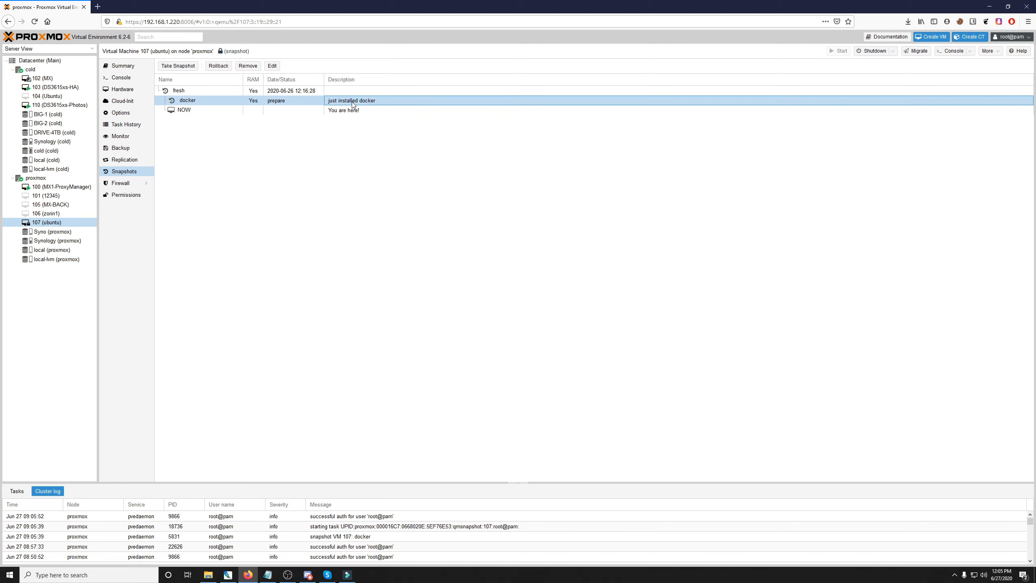
{"action": "mouse_move", "coordinate": [392, 107]}
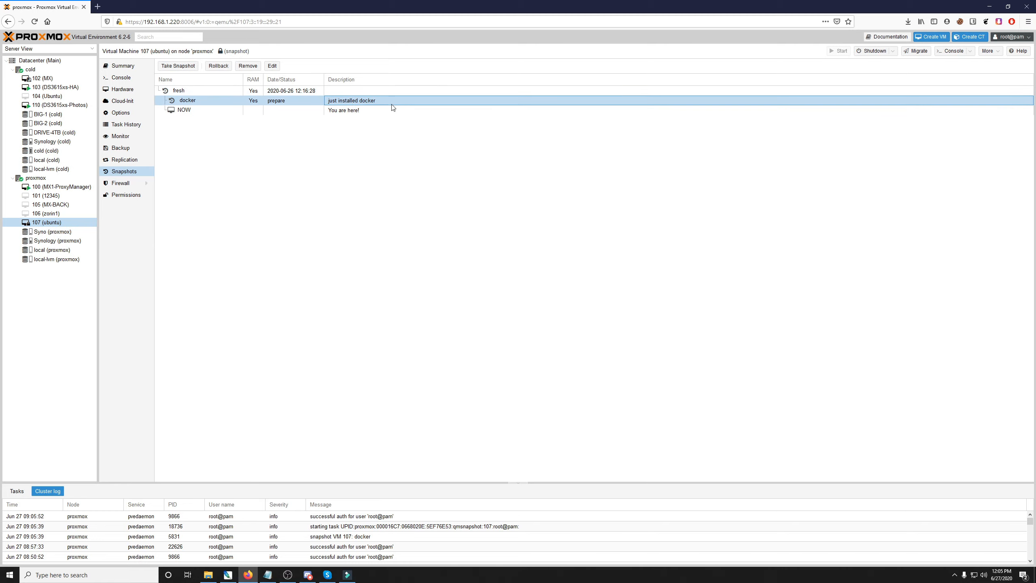
{"action": "mouse_move", "coordinate": [364, 172]}
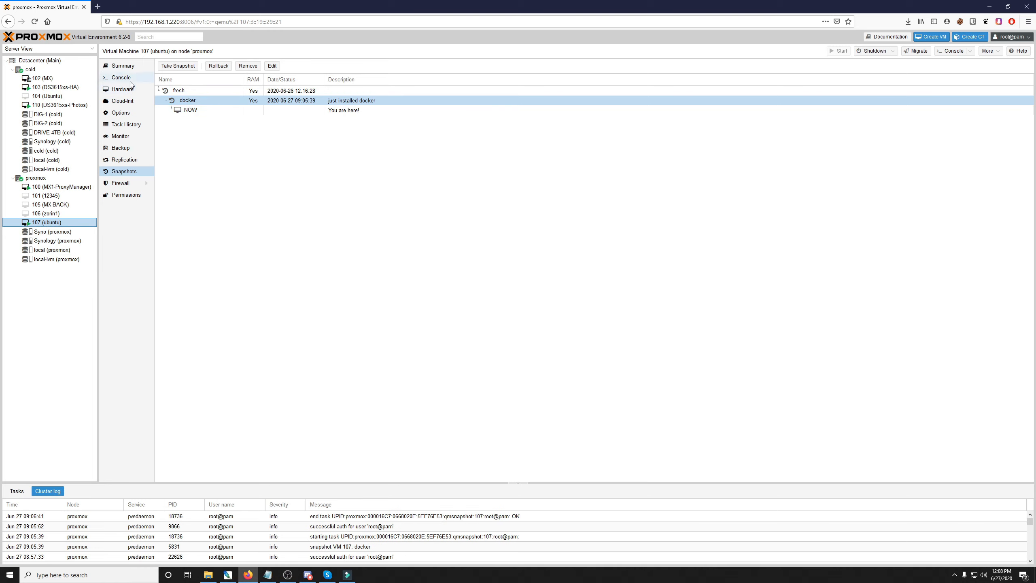
- View VM 107's console, then select the docker snapshot under Snapshots
{"action": "left_click", "coordinate": [121, 77]}
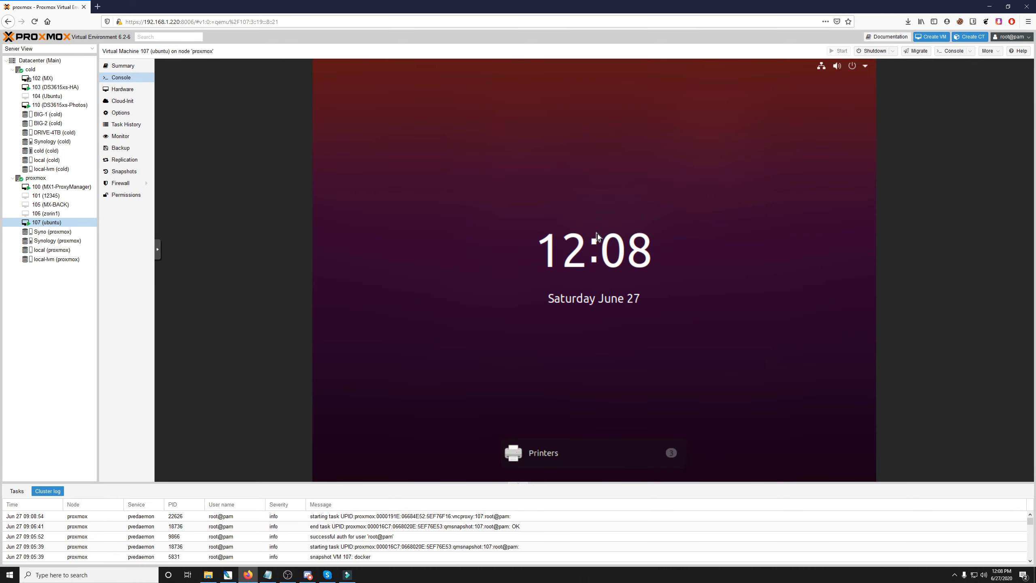
{"action": "mouse_move", "coordinate": [323, 227]}
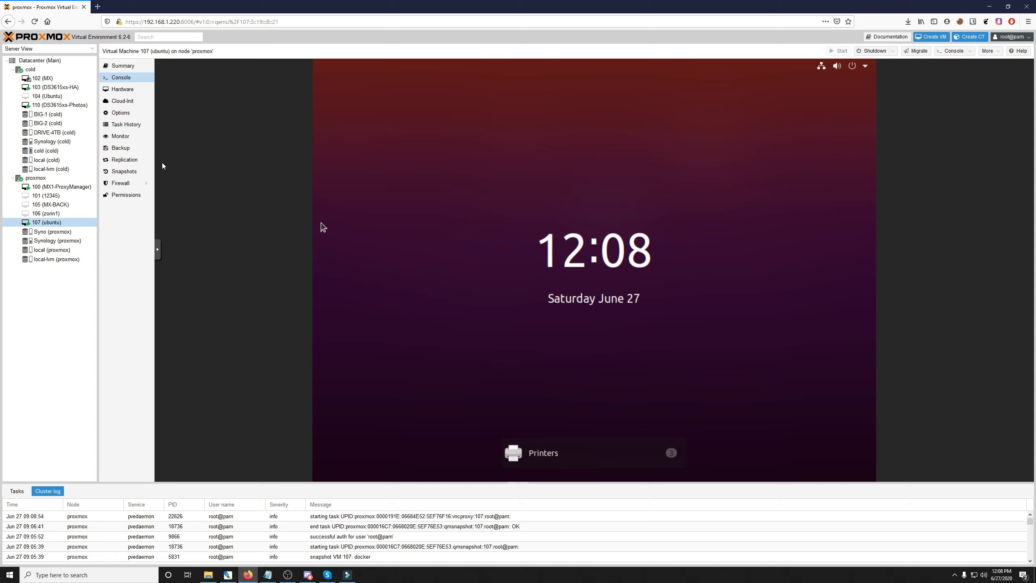
{"action": "left_click", "coordinate": [124, 171]}
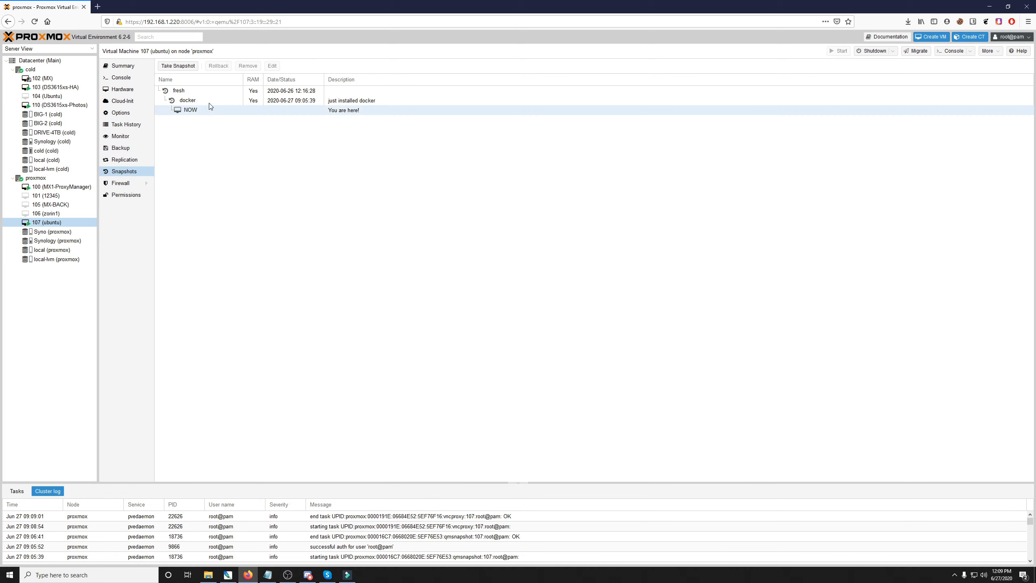
{"action": "left_click", "coordinate": [187, 100]}
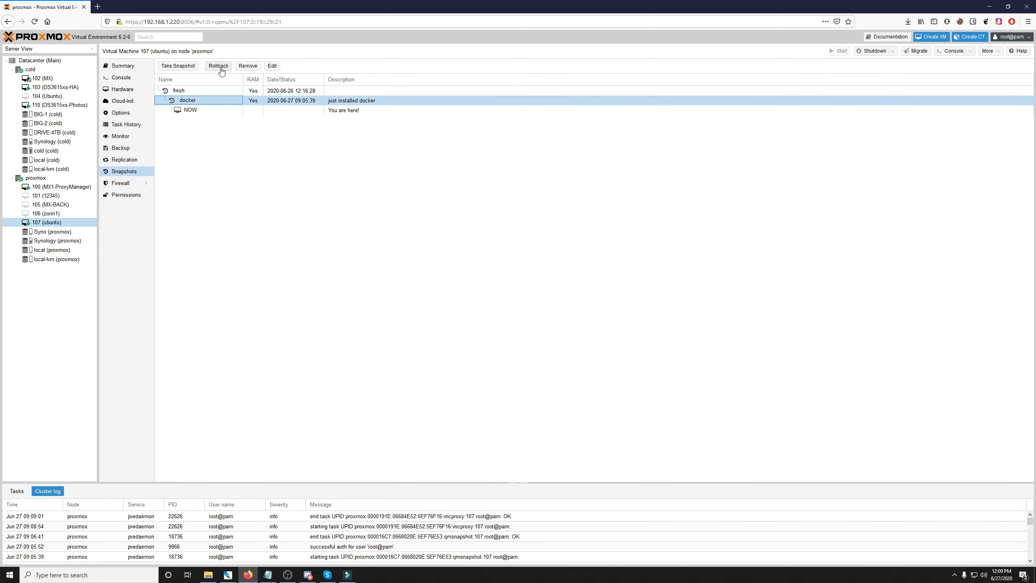